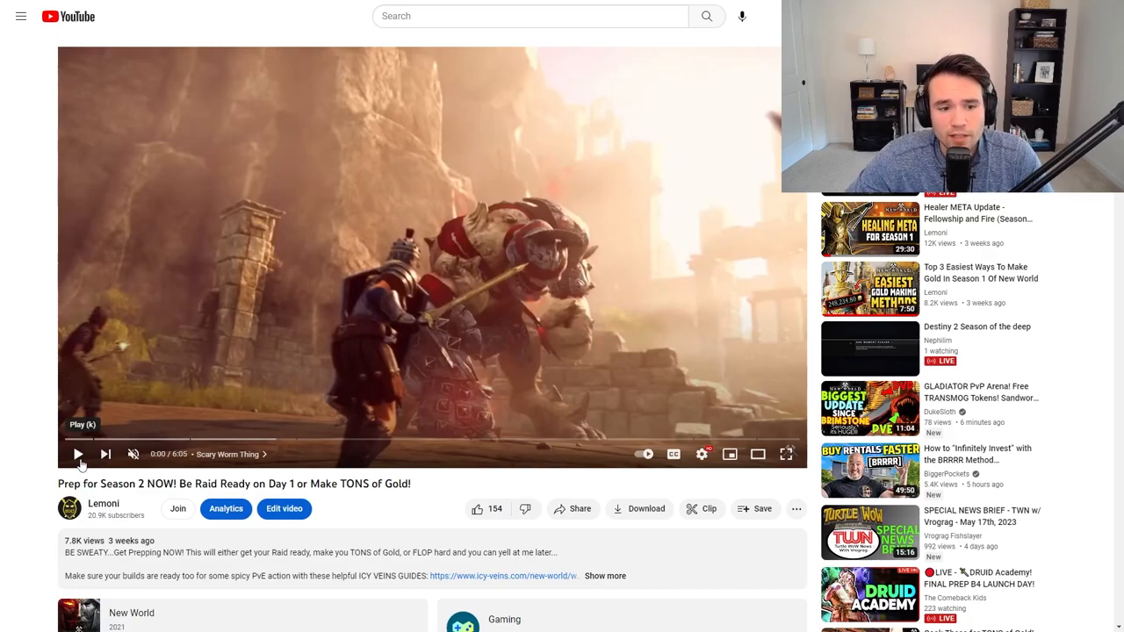
Play the Prep for Season 2 video and scroll down toward its comments.
click(78, 454)
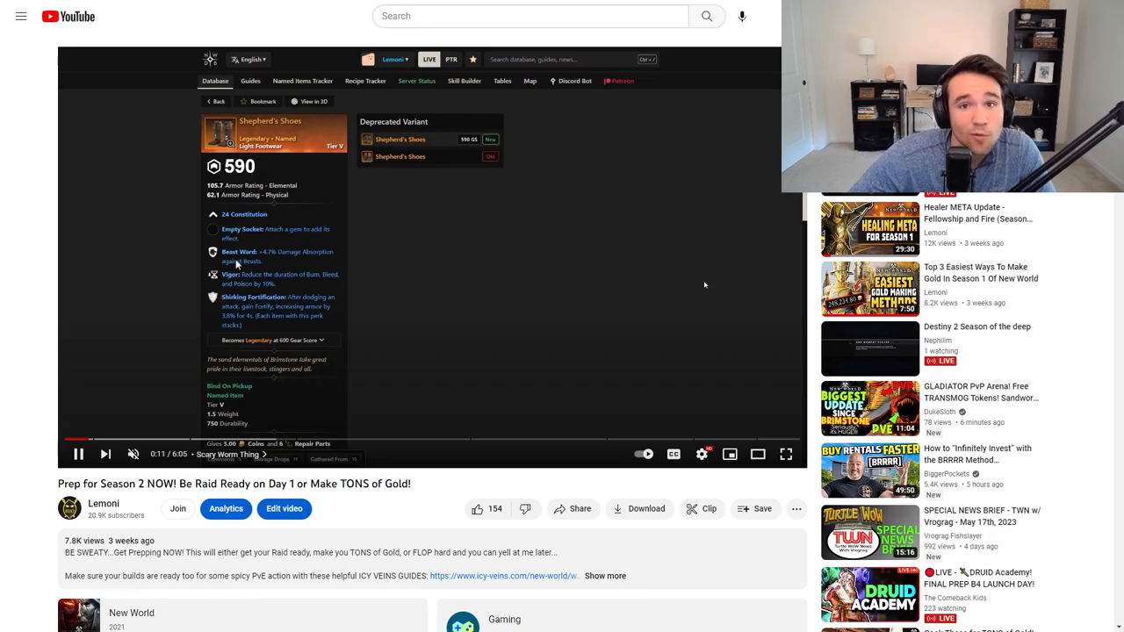
scroll(down, 3)
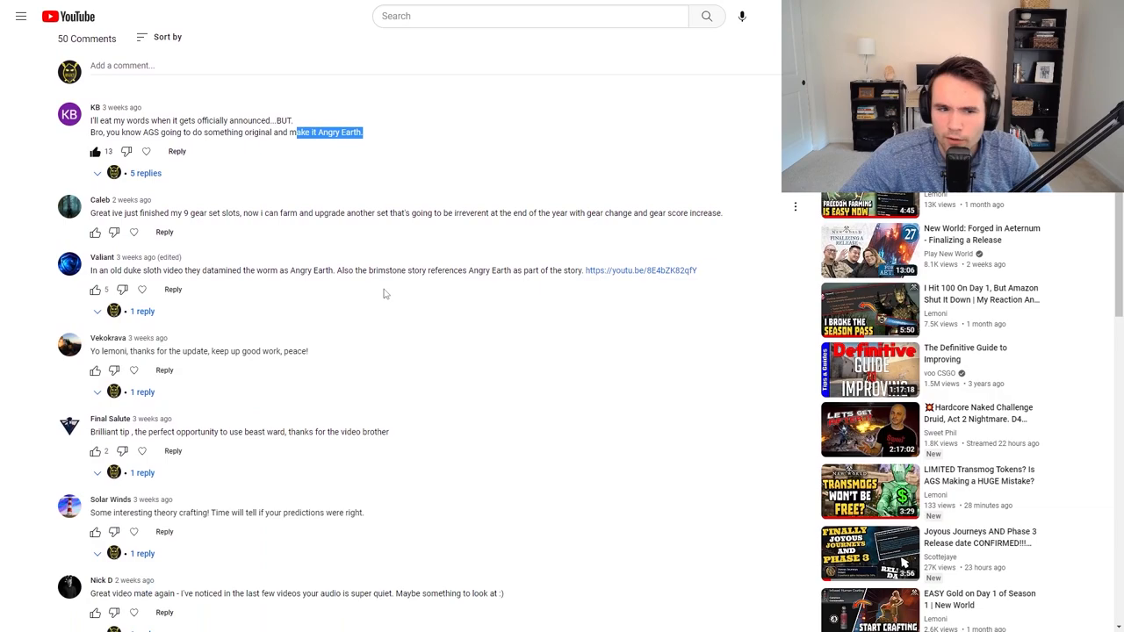
Highlight the 'Angry Earth' worm speculation in two YouTube comments.
scroll(down, 3)
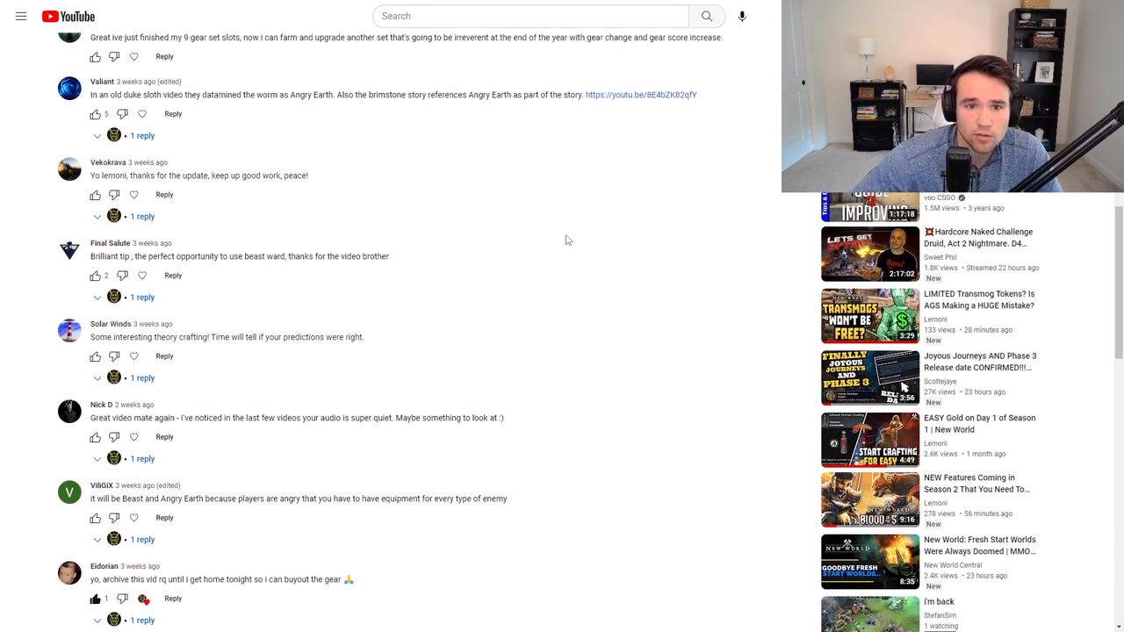
drag(217, 95, 332, 95)
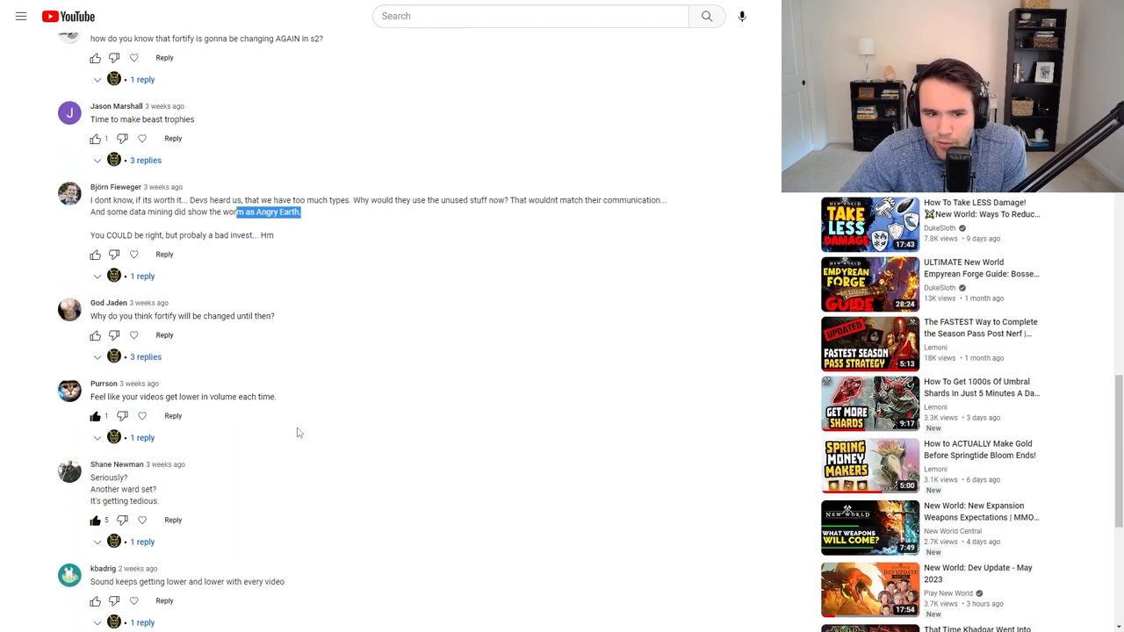
scroll(down, 3)
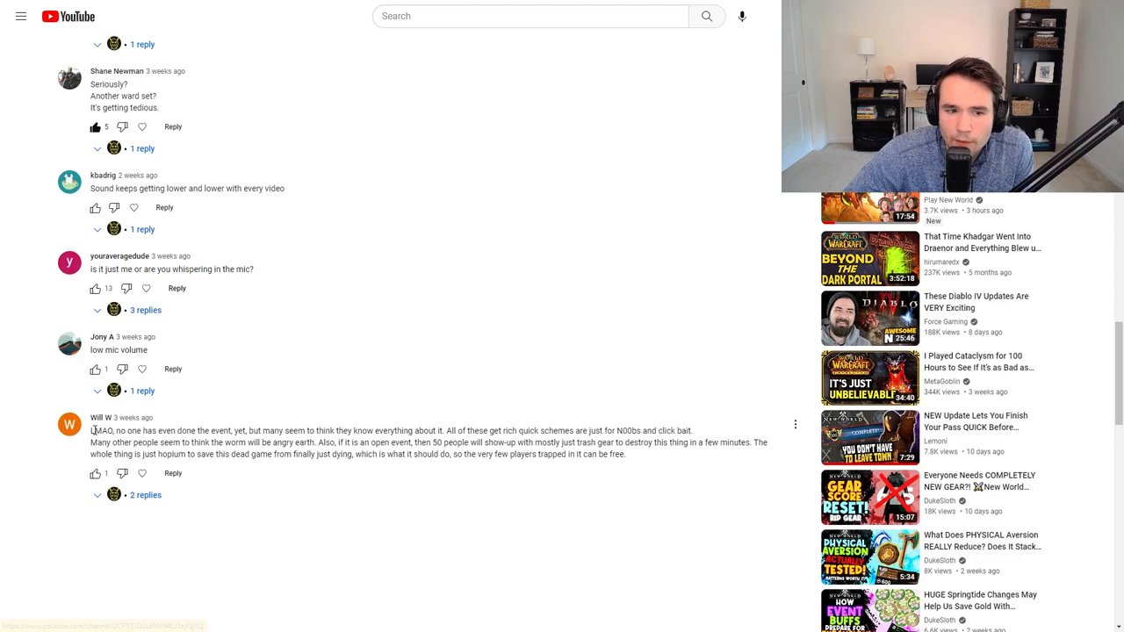
drag(93, 430, 338, 430)
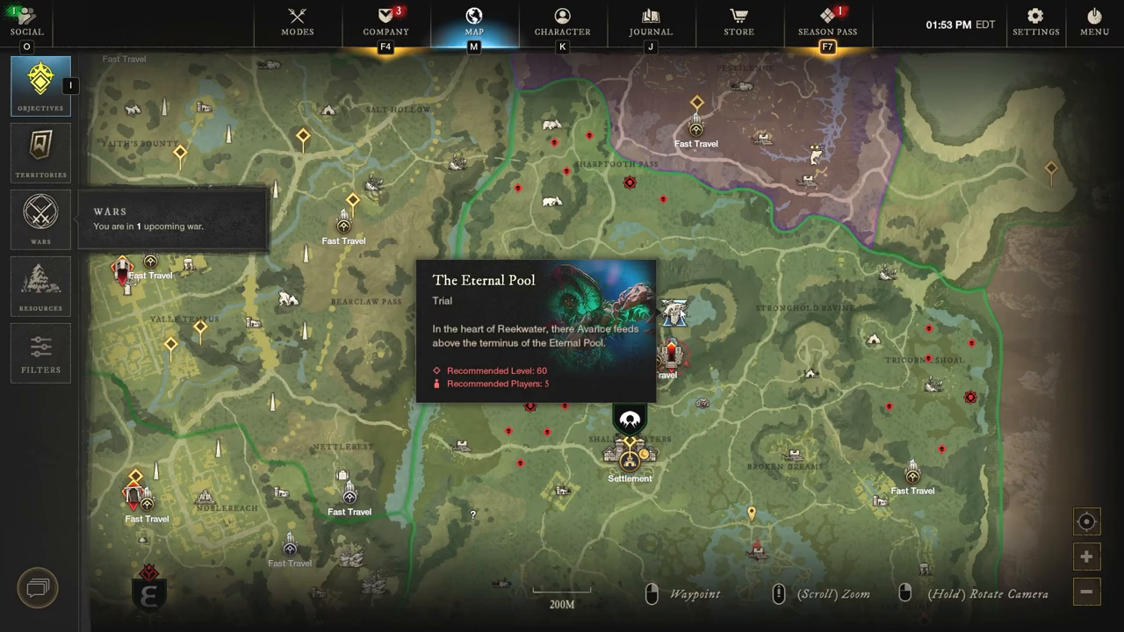
Zoom the world map around The Eternal Pool trial in Reekwater.
scroll(down, 3)
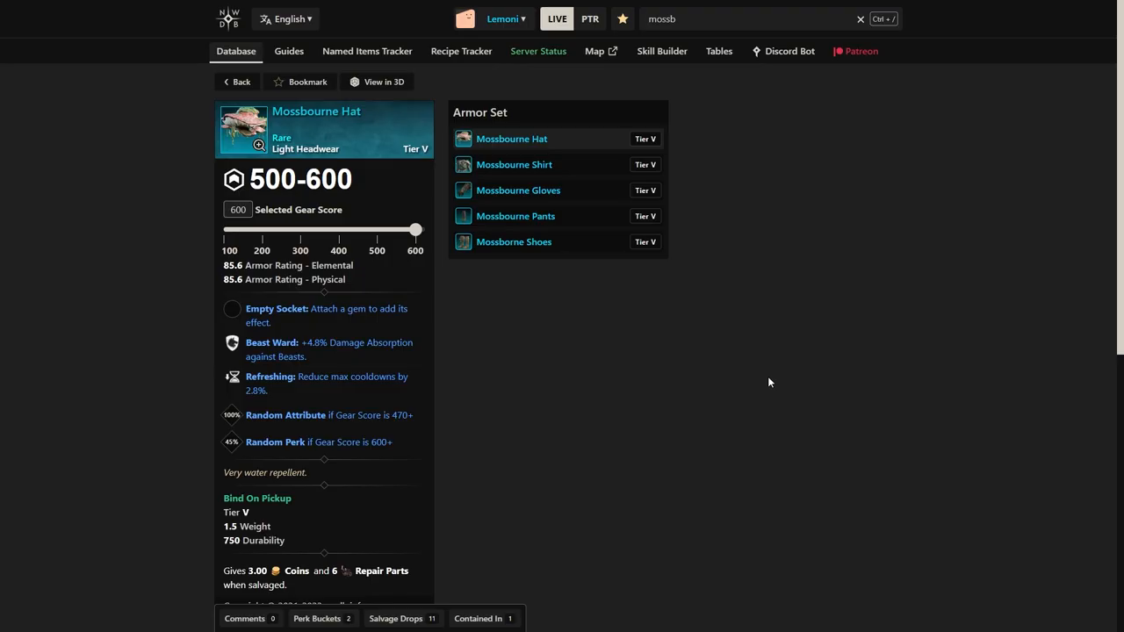
mouse_move(786, 374)
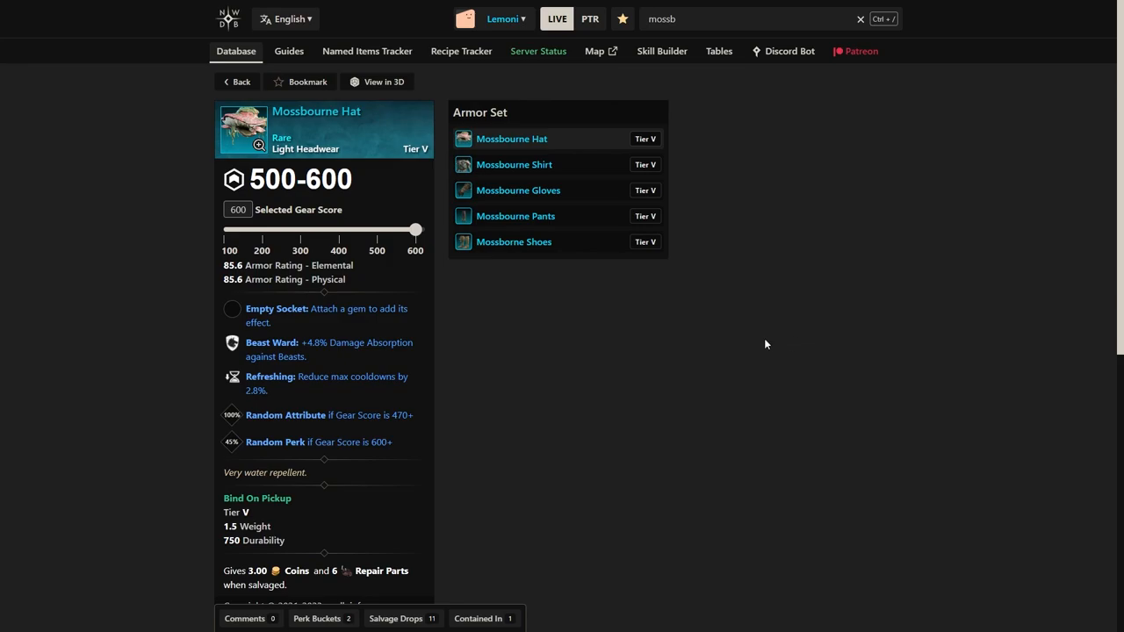
mouse_move(268, 377)
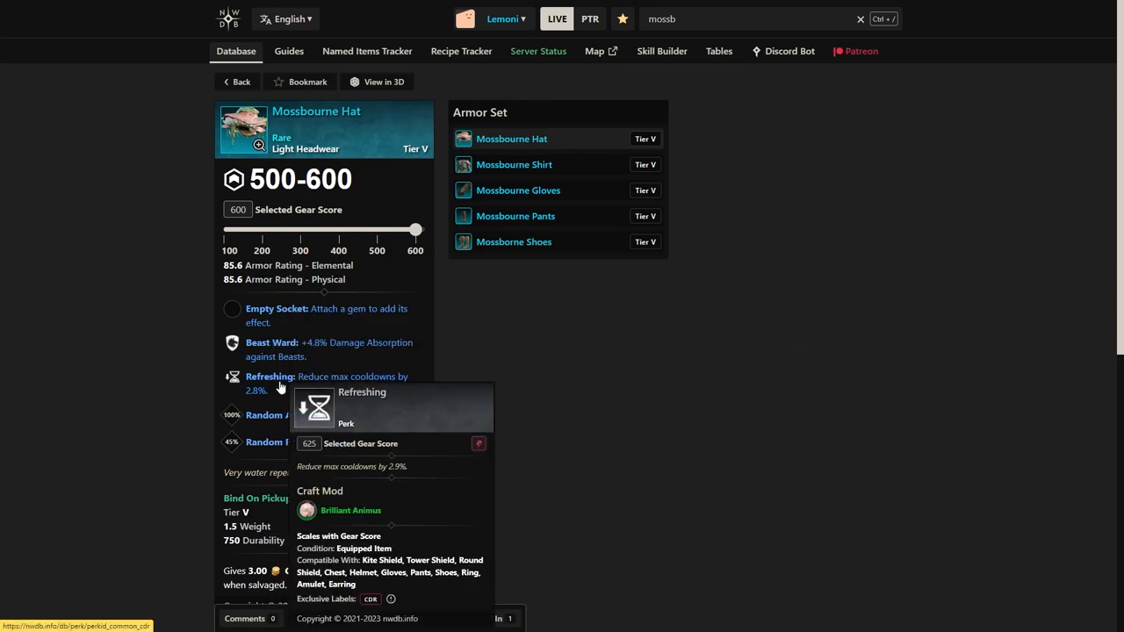
mouse_move(384, 454)
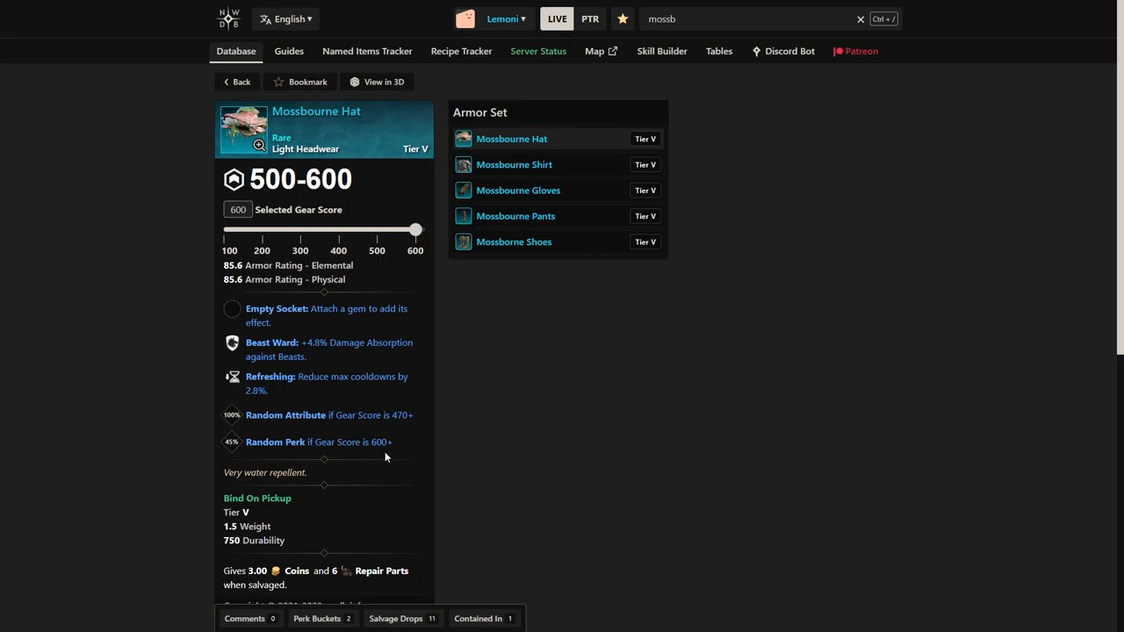
mouse_move(413, 437)
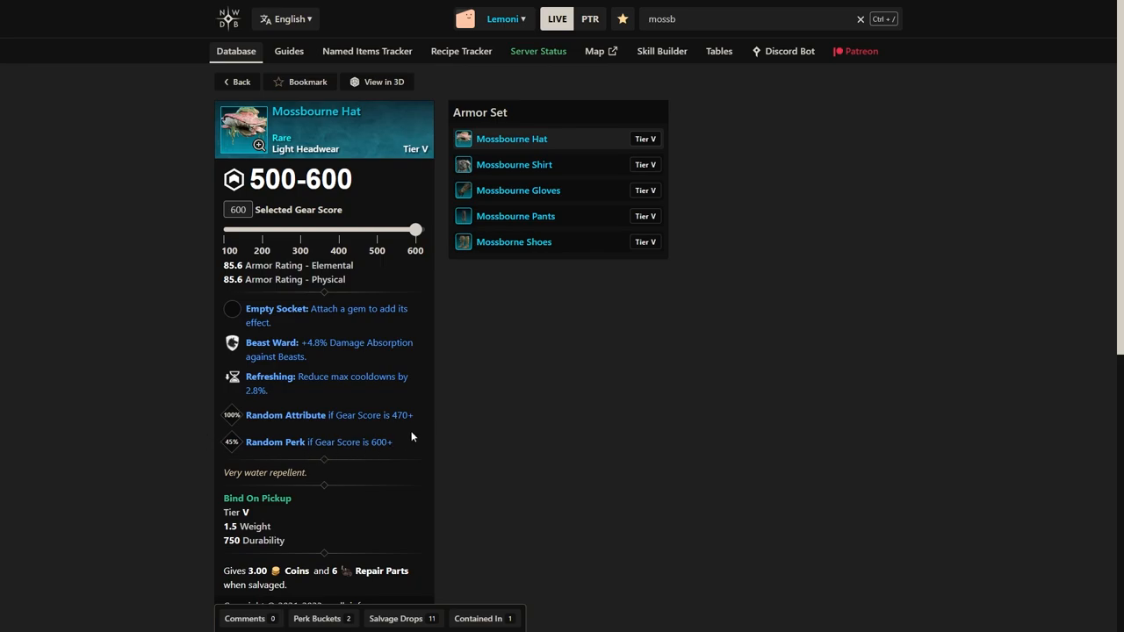
mouse_move(513, 165)
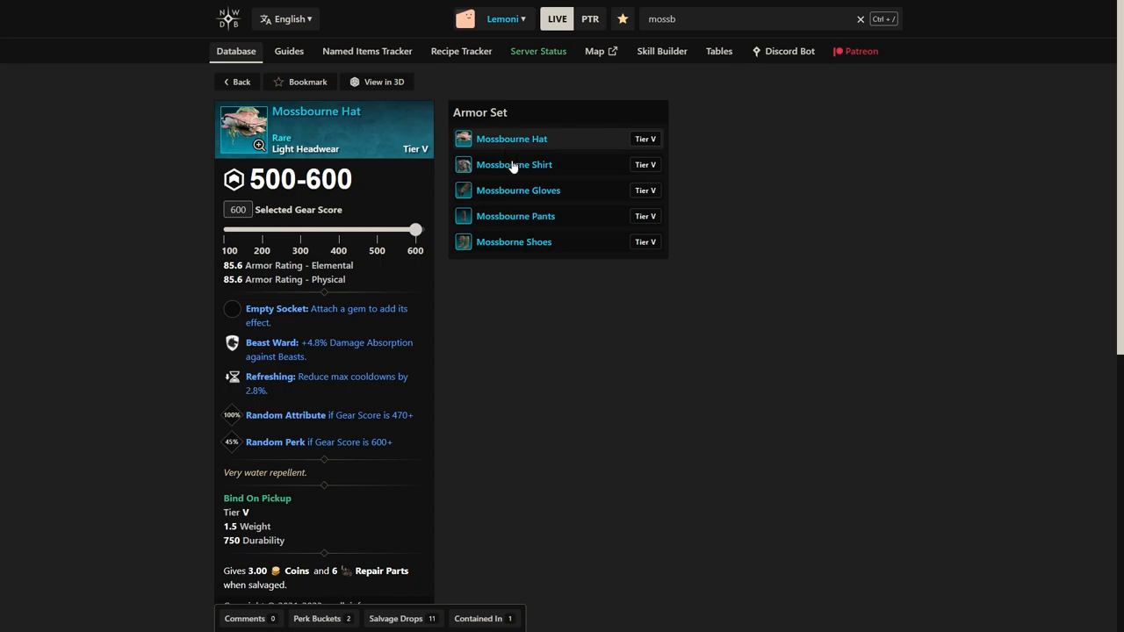
mouse_move(530, 287)
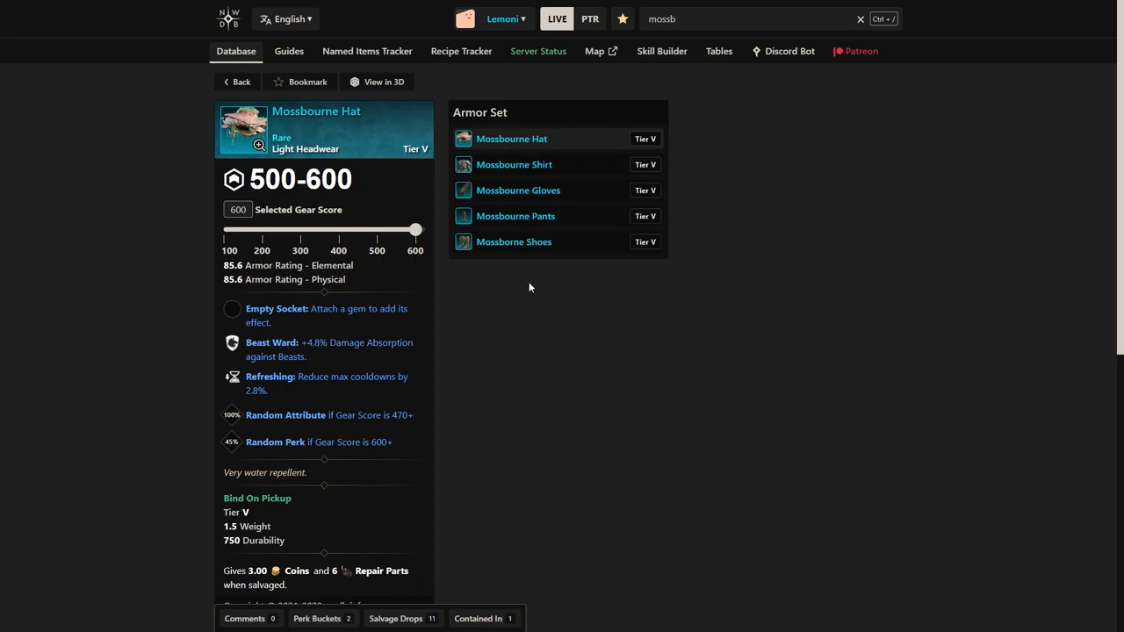
Scroll down the Mossbourne Hat page past its Beast Ward perk and set pieces.
scroll(down, 3)
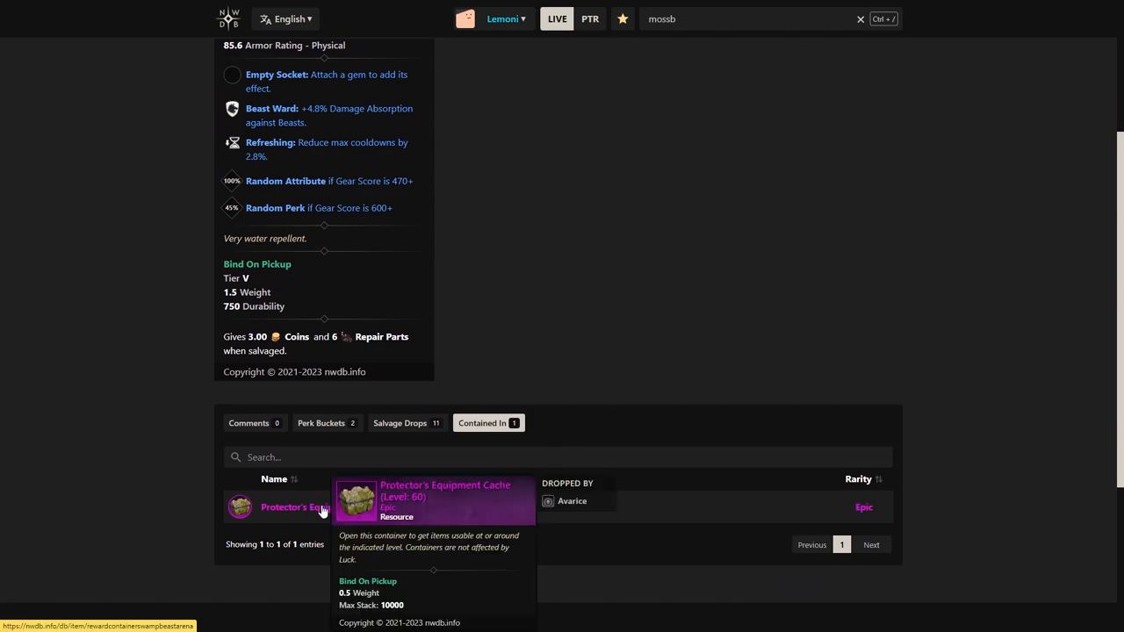
Open Protector's Equipment Cache, view Avarice's last drops page, then return to the cache.
click(296, 506)
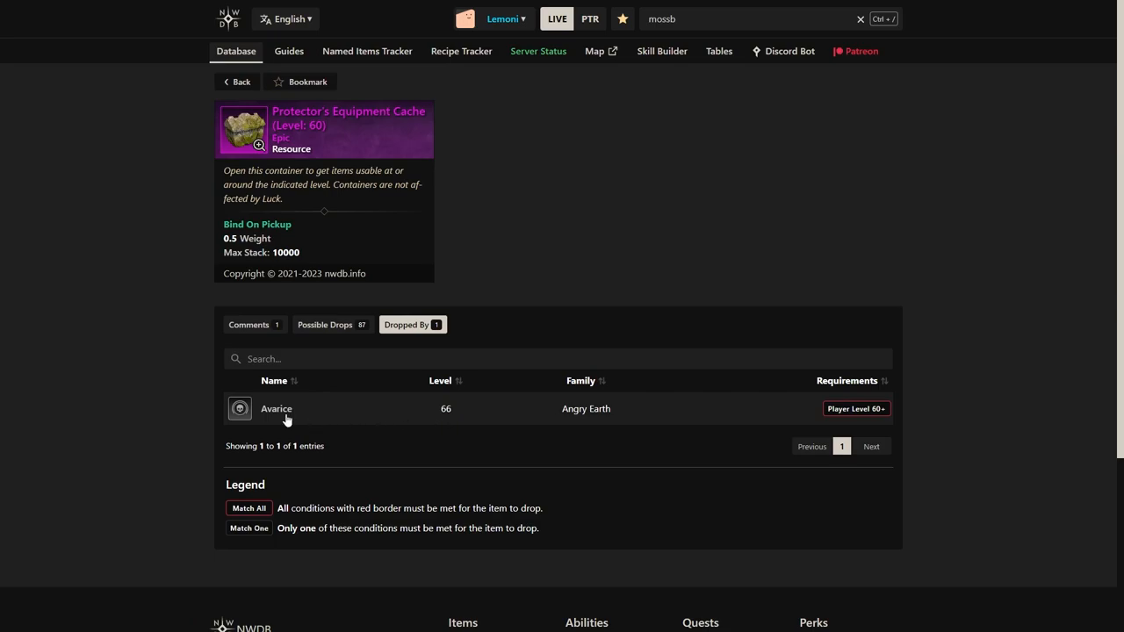
click(276, 408)
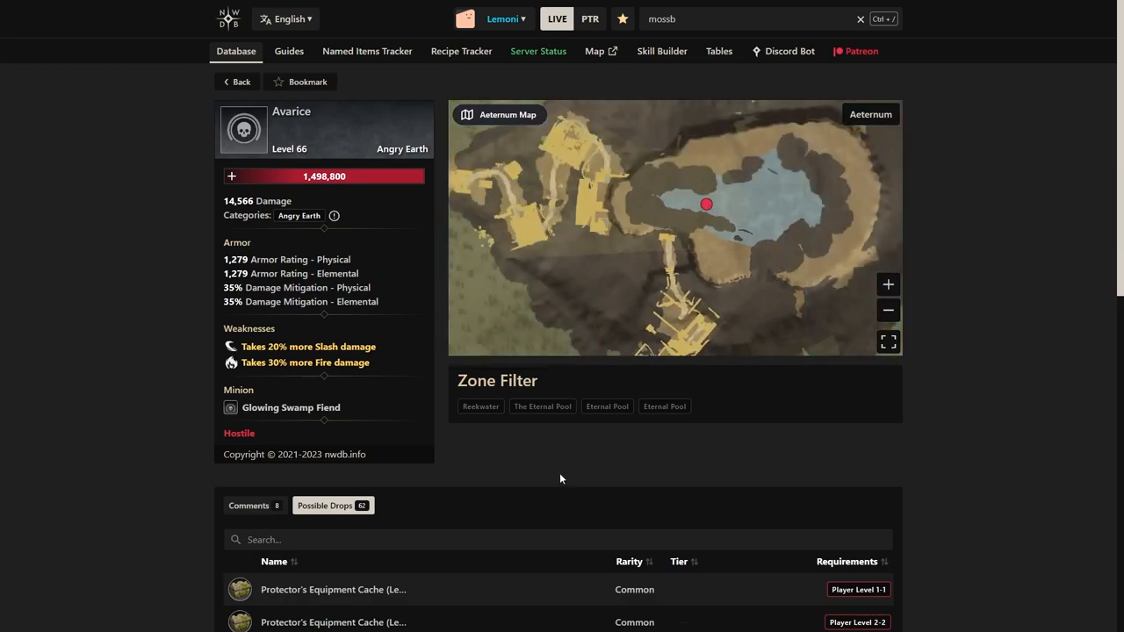
mouse_move(707, 205)
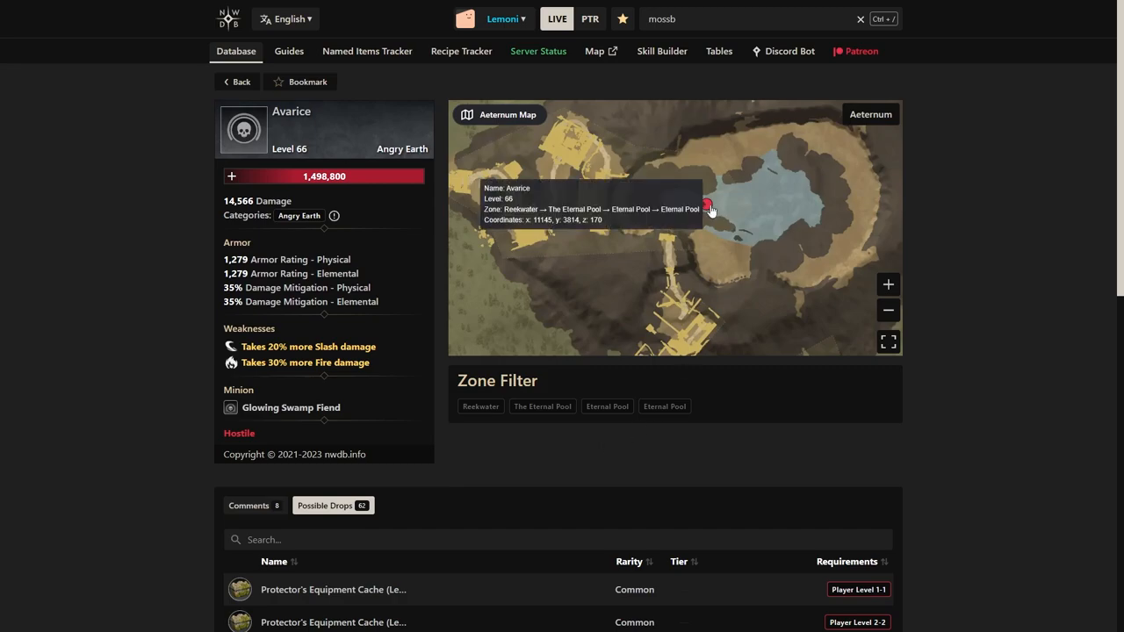
scroll(down, 3)
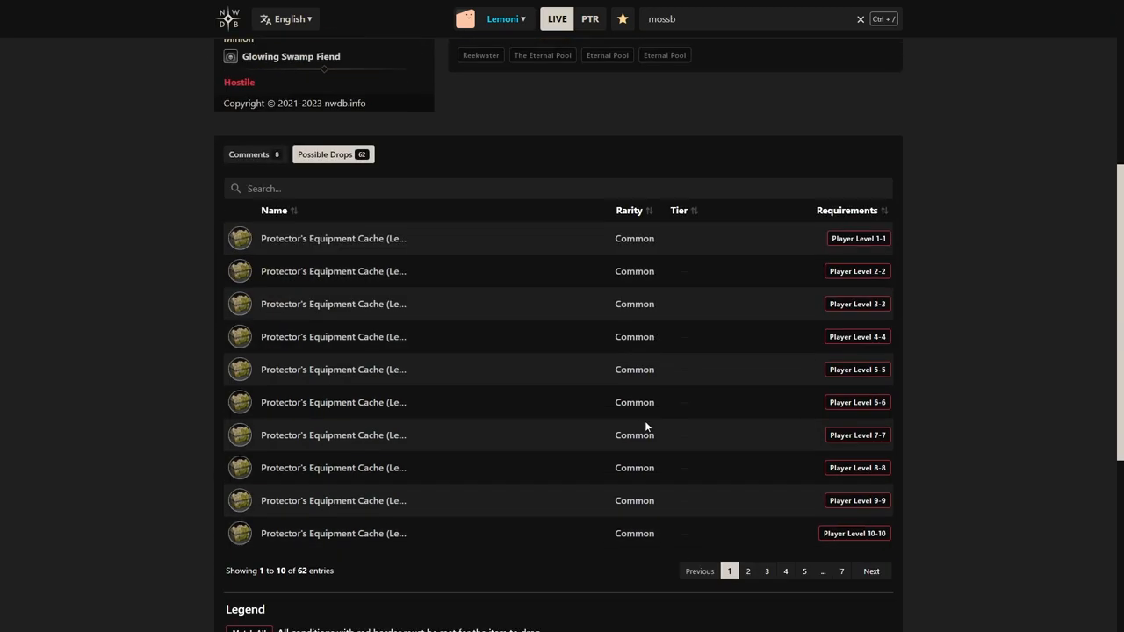
click(840, 571)
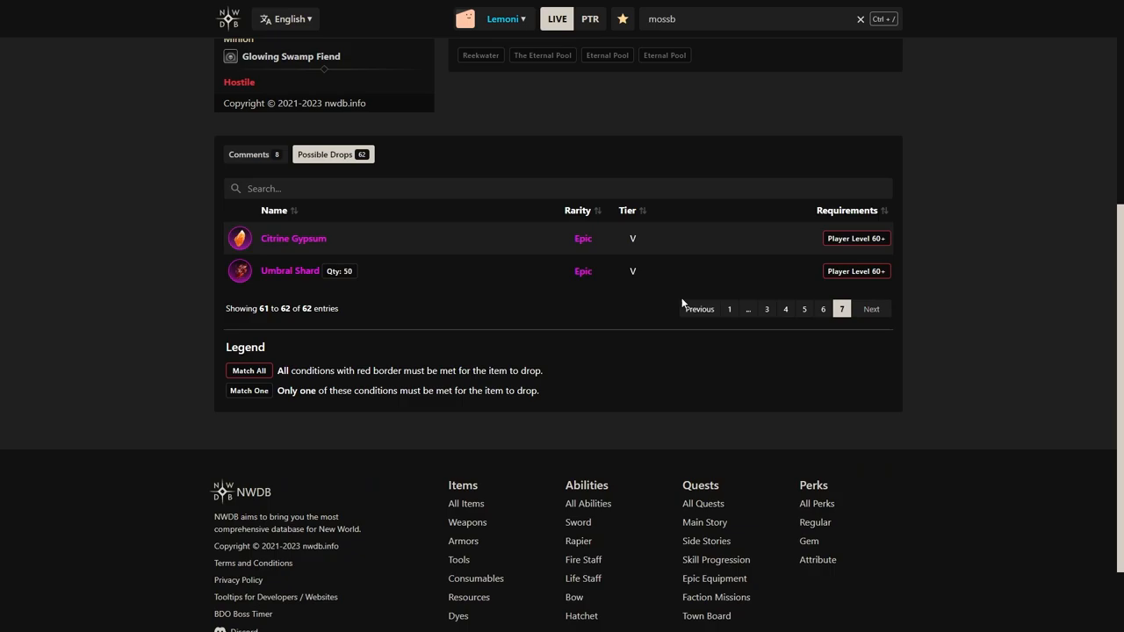
click(822, 308)
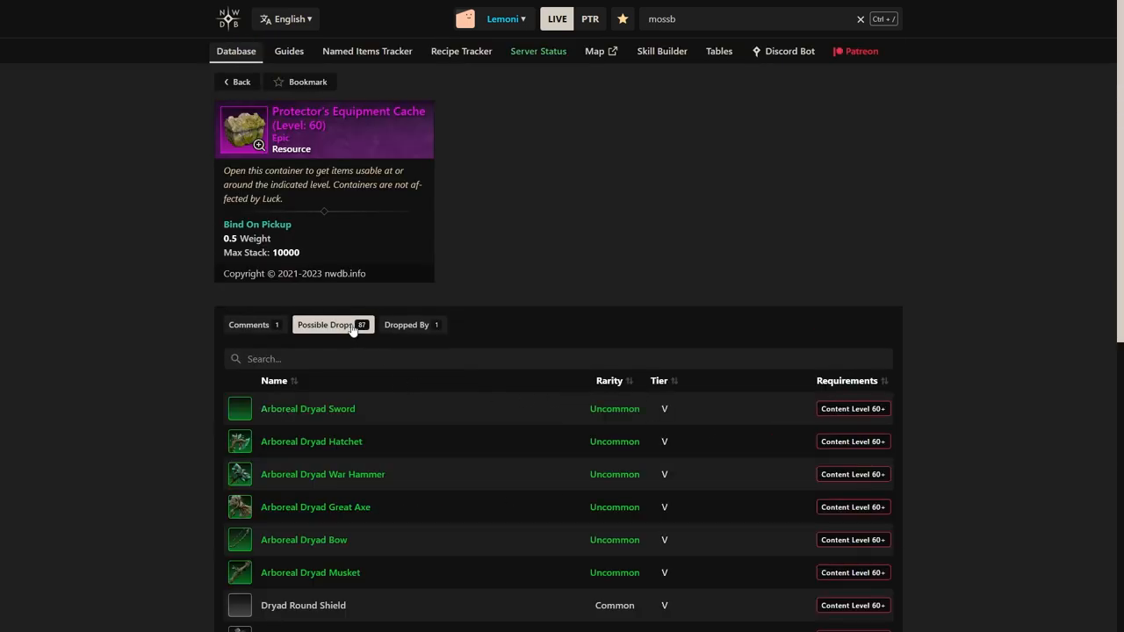
Page the cache's possible drops forward to page 3.
scroll(down, 3)
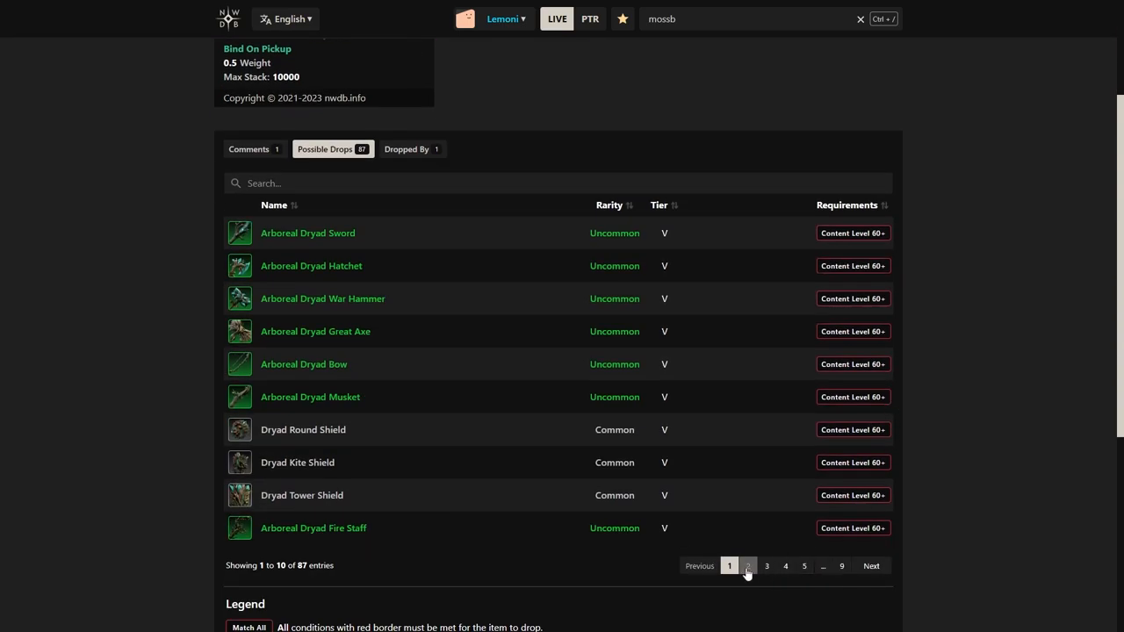
click(747, 565)
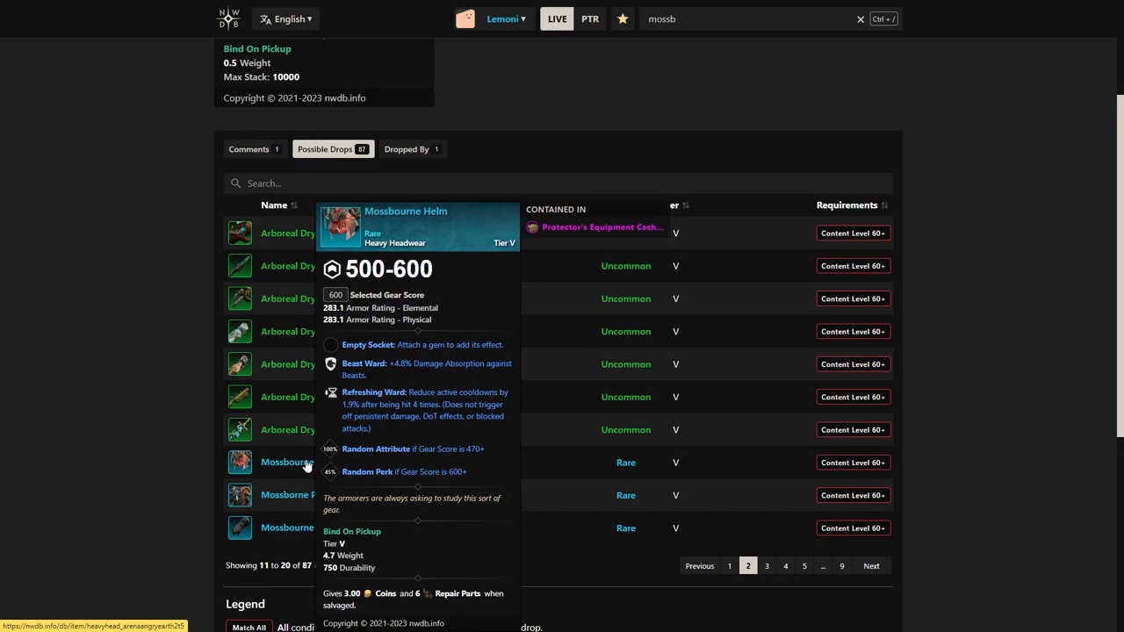
click(765, 565)
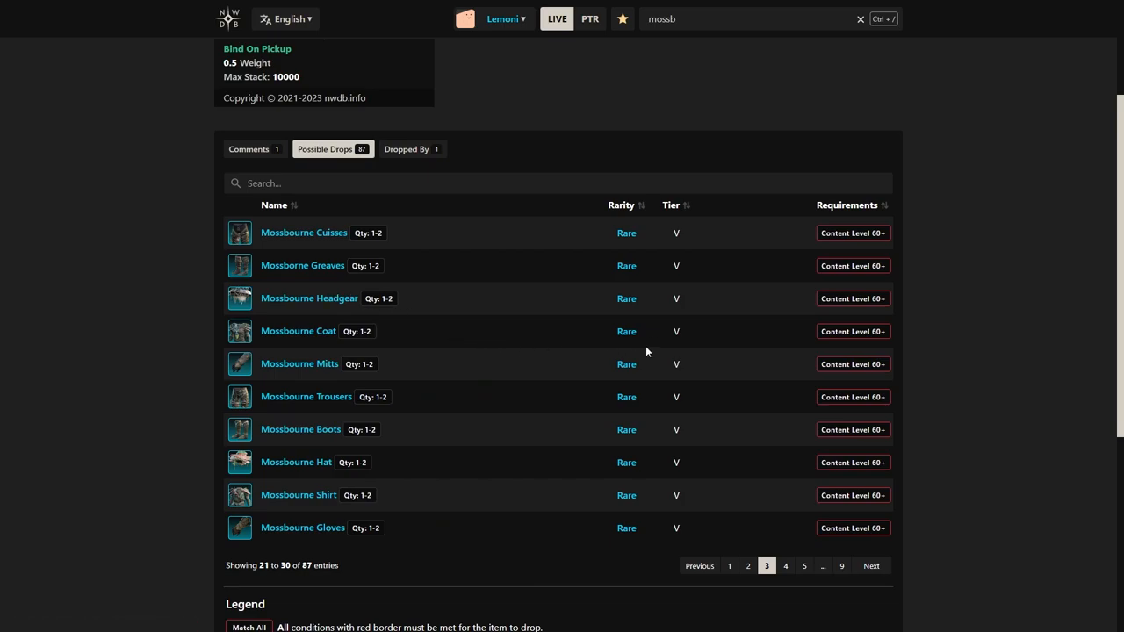
mouse_move(454, 327)
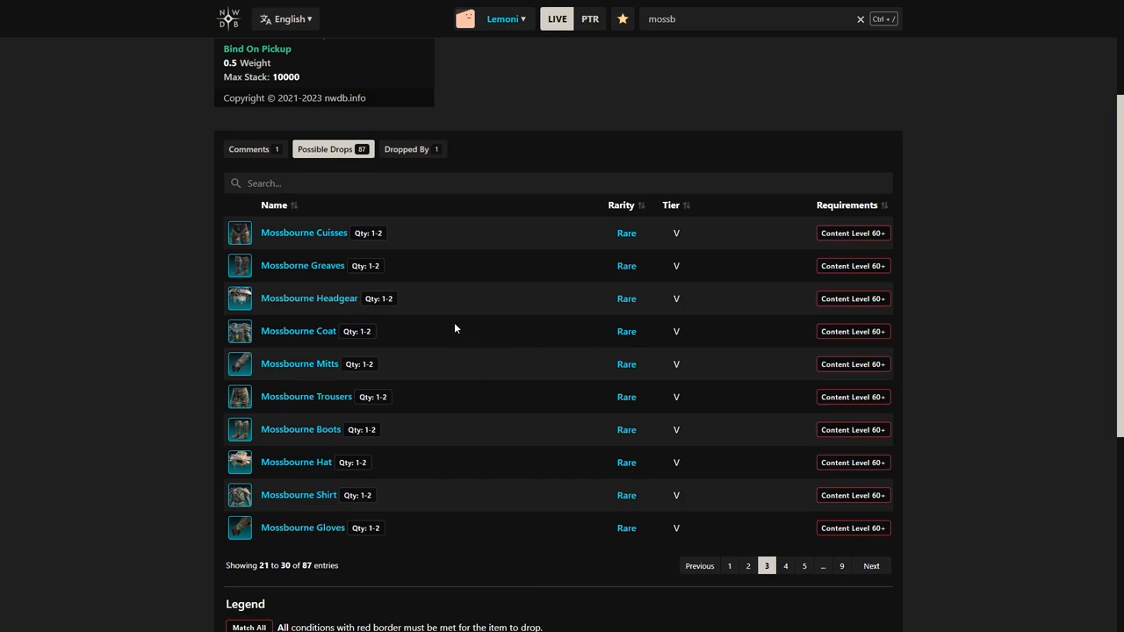
Jump to the last drops page, return to the first, then step forward two pages.
click(784, 566)
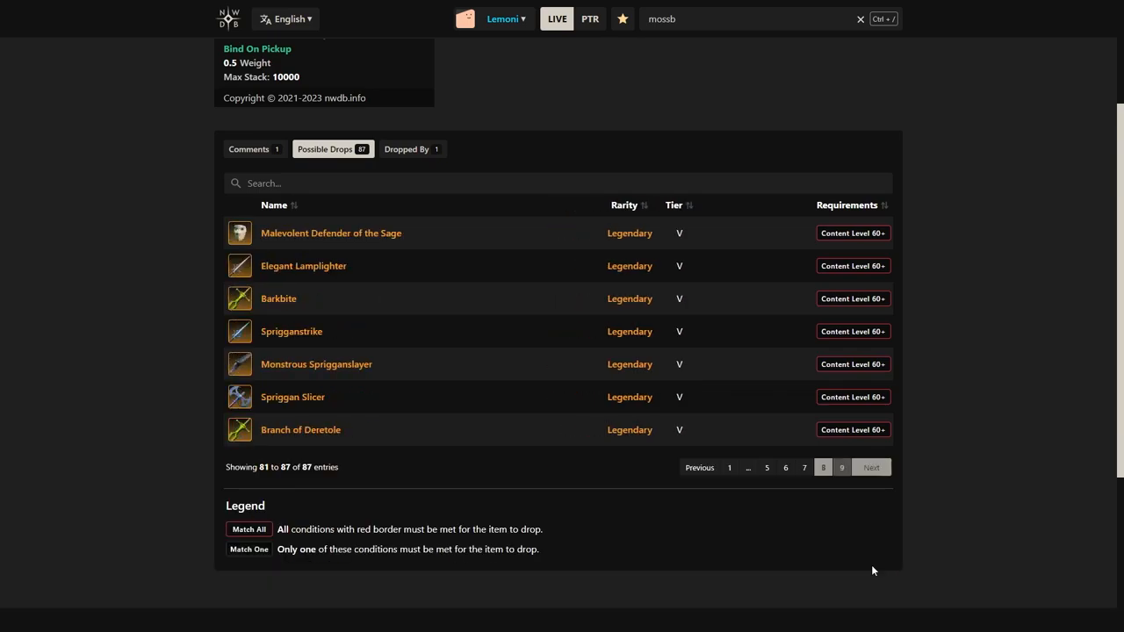
click(841, 467)
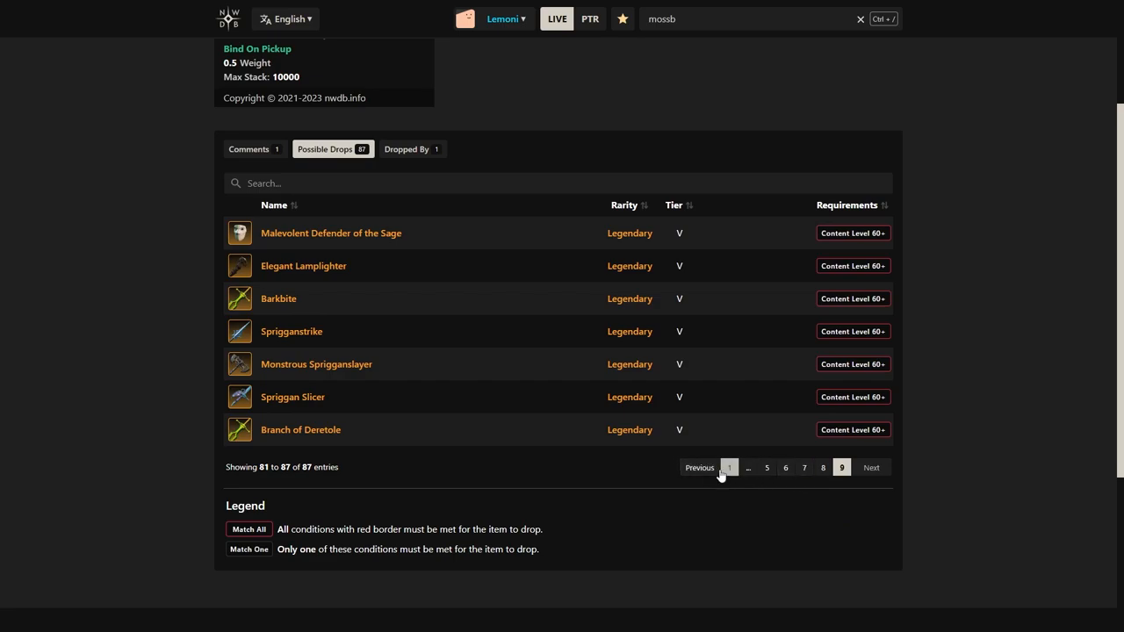
click(730, 467)
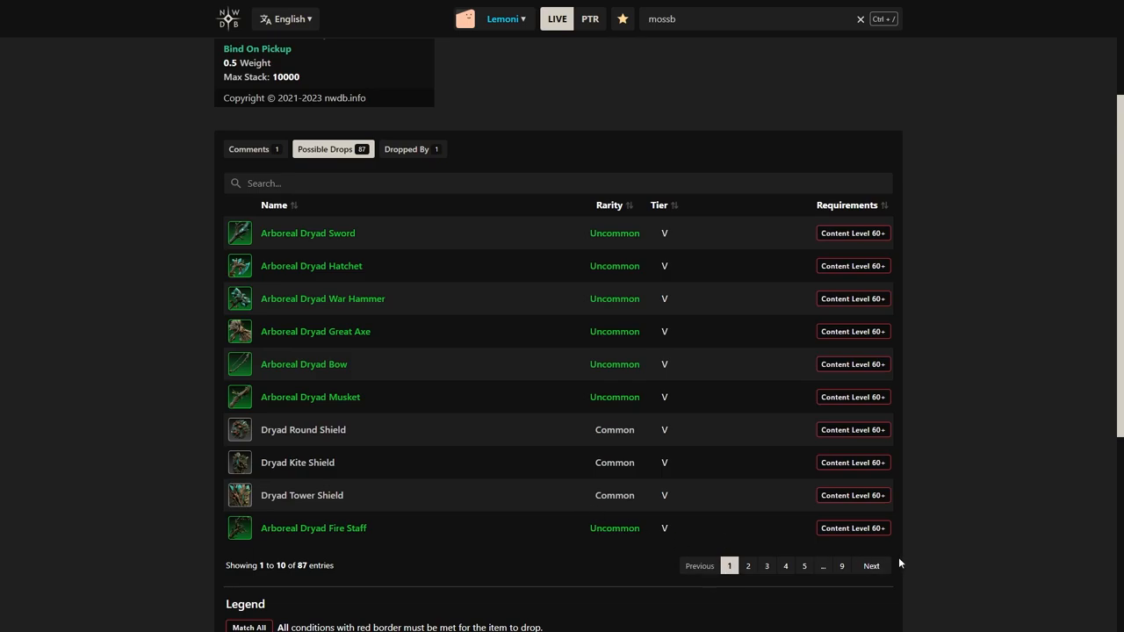
click(871, 566)
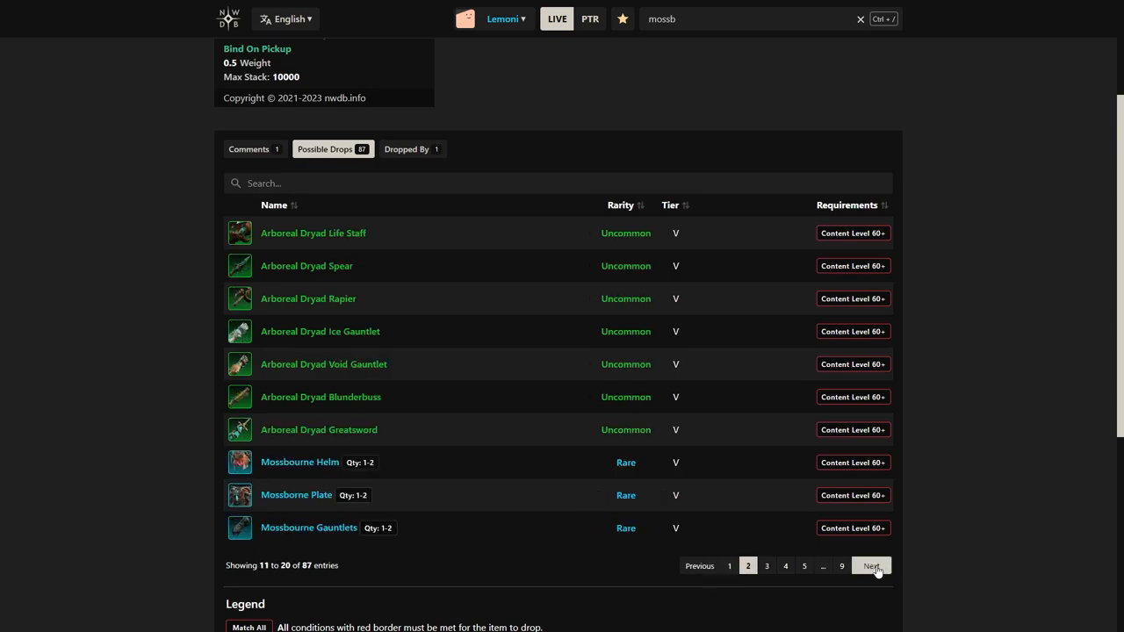
click(869, 565)
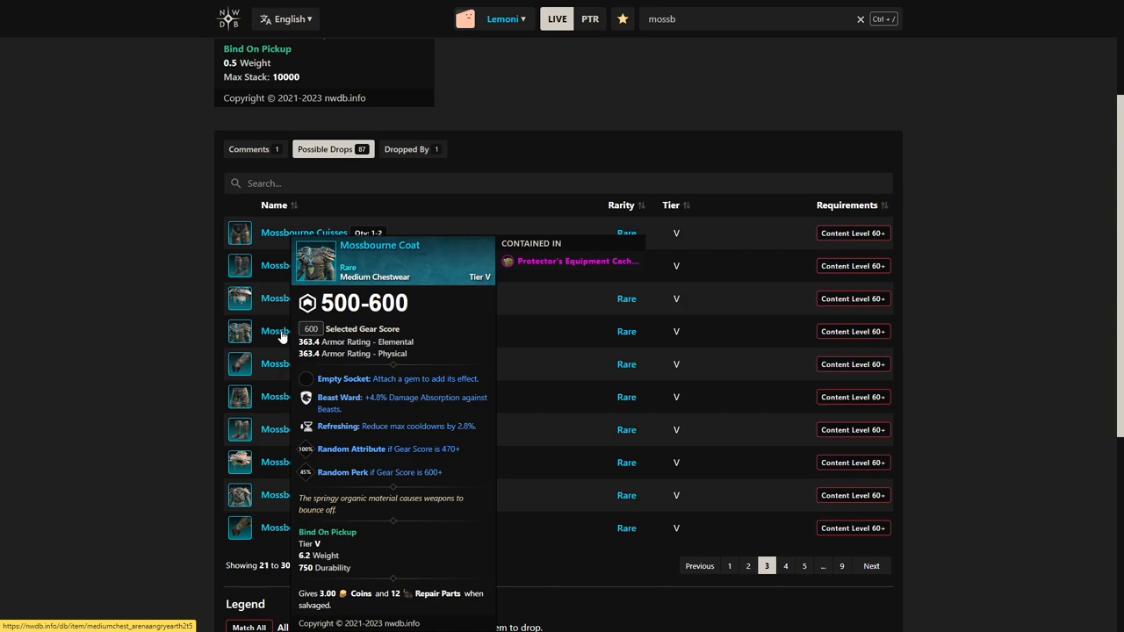
mouse_move(542, 498)
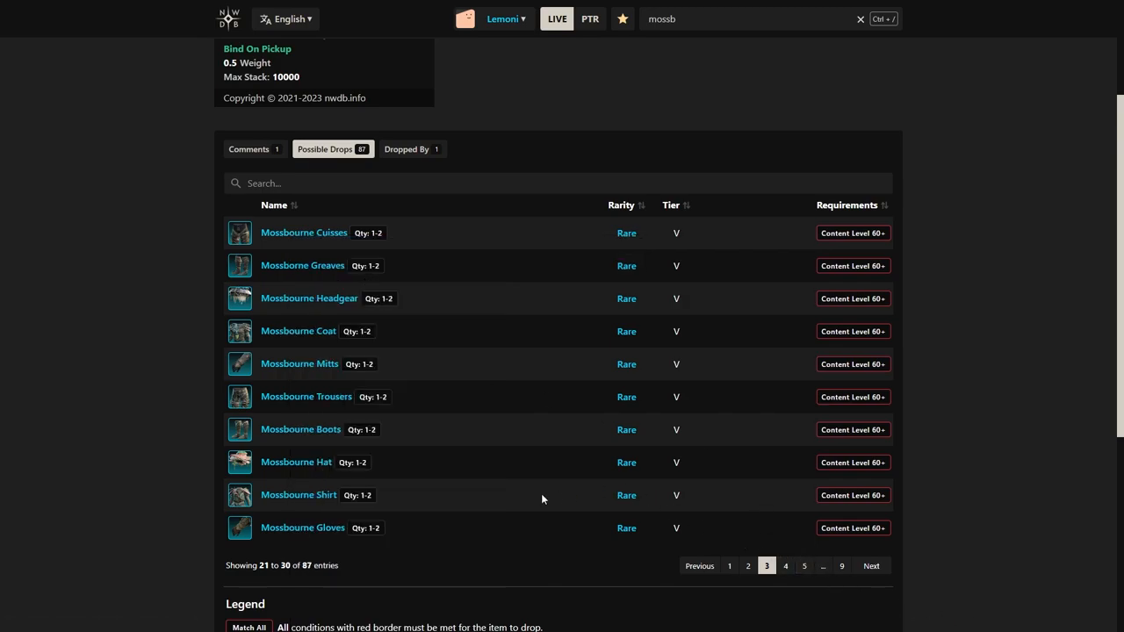
mouse_move(503, 535)
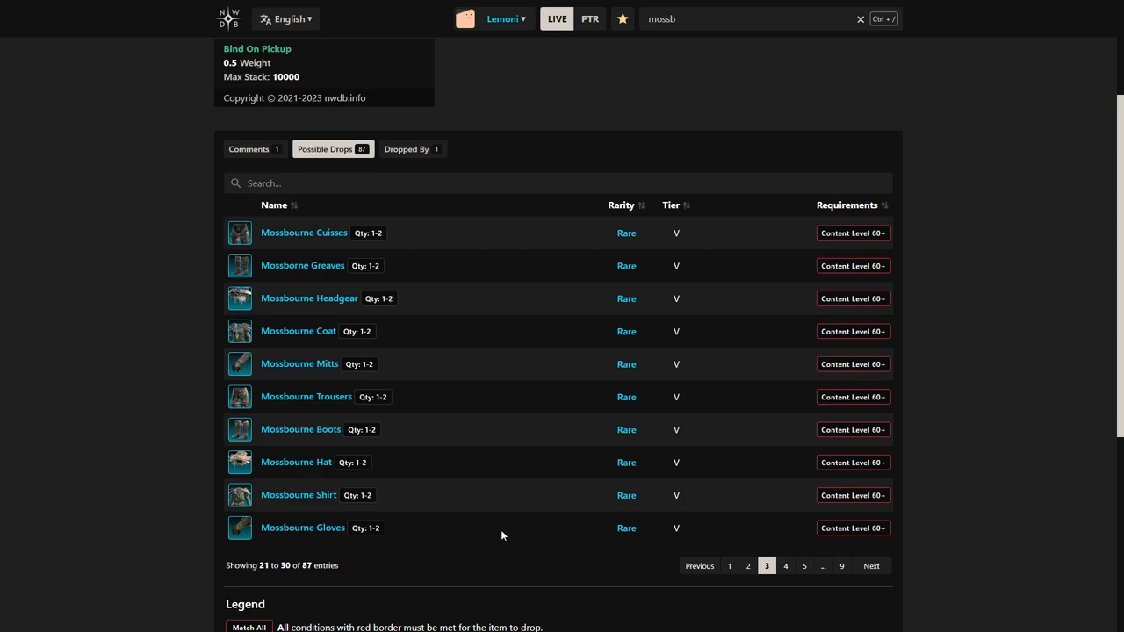
mouse_move(486, 529)
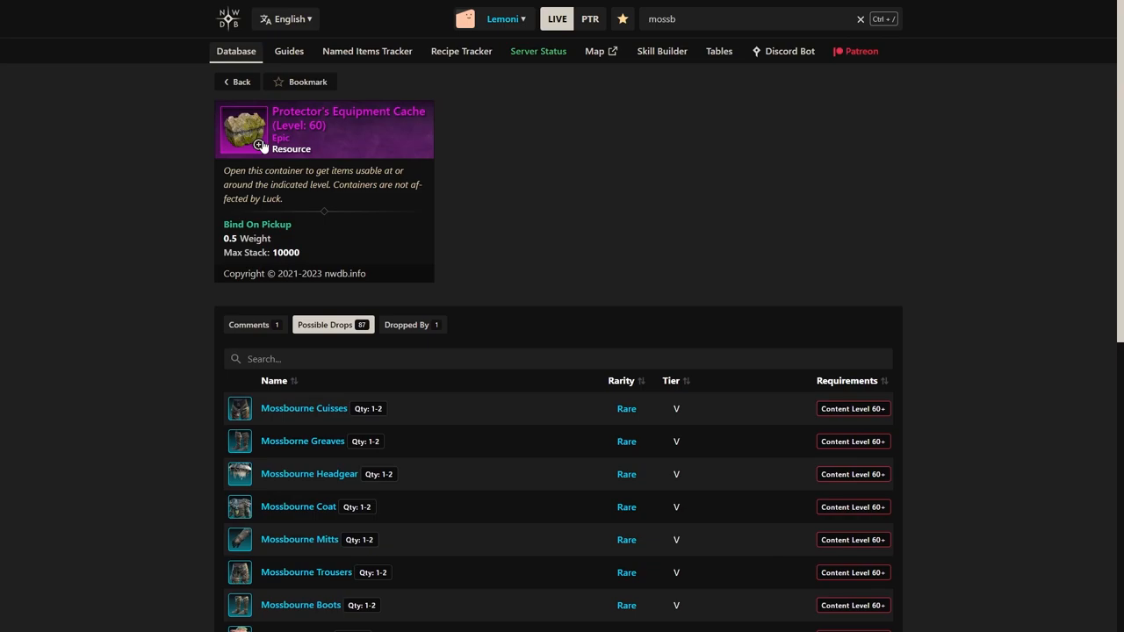
mouse_move(230, 142)
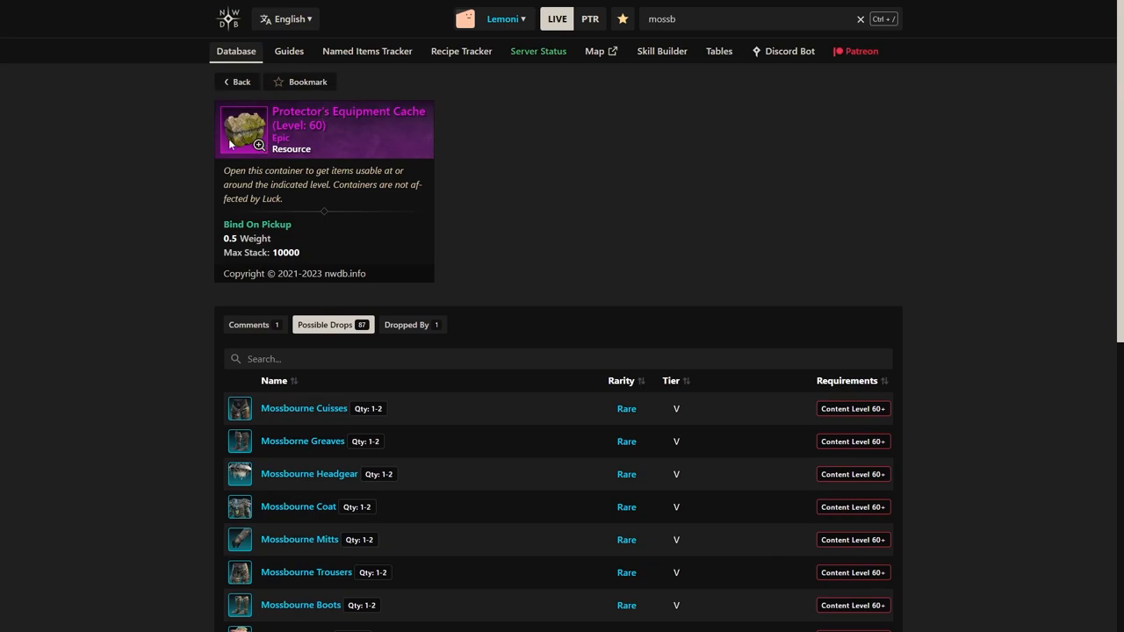
mouse_move(420, 147)
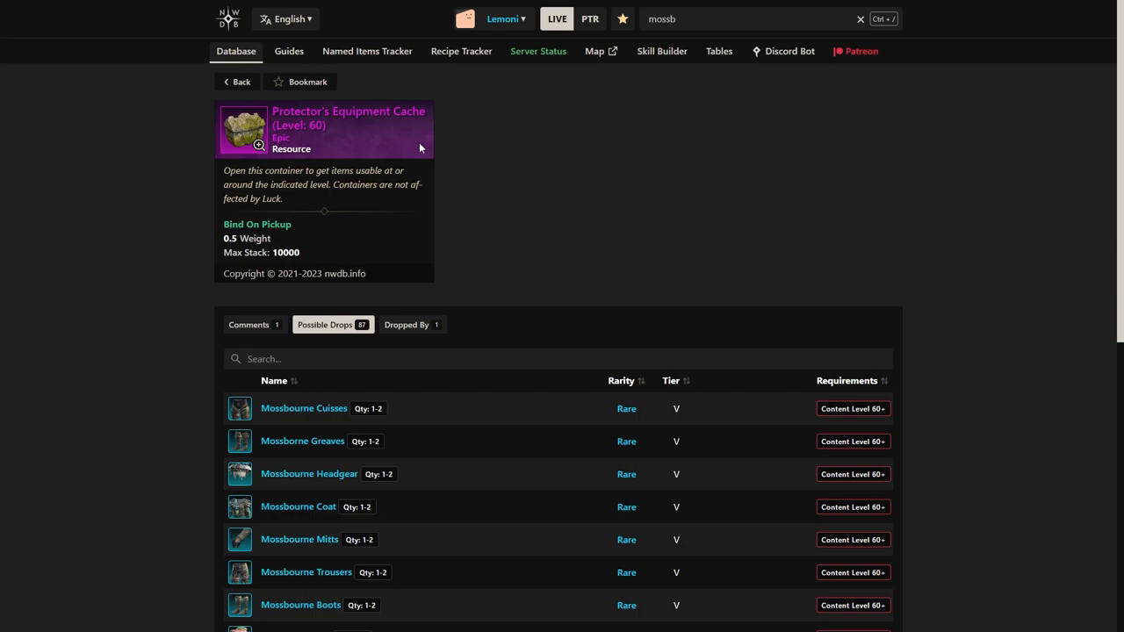
mouse_move(683, 337)
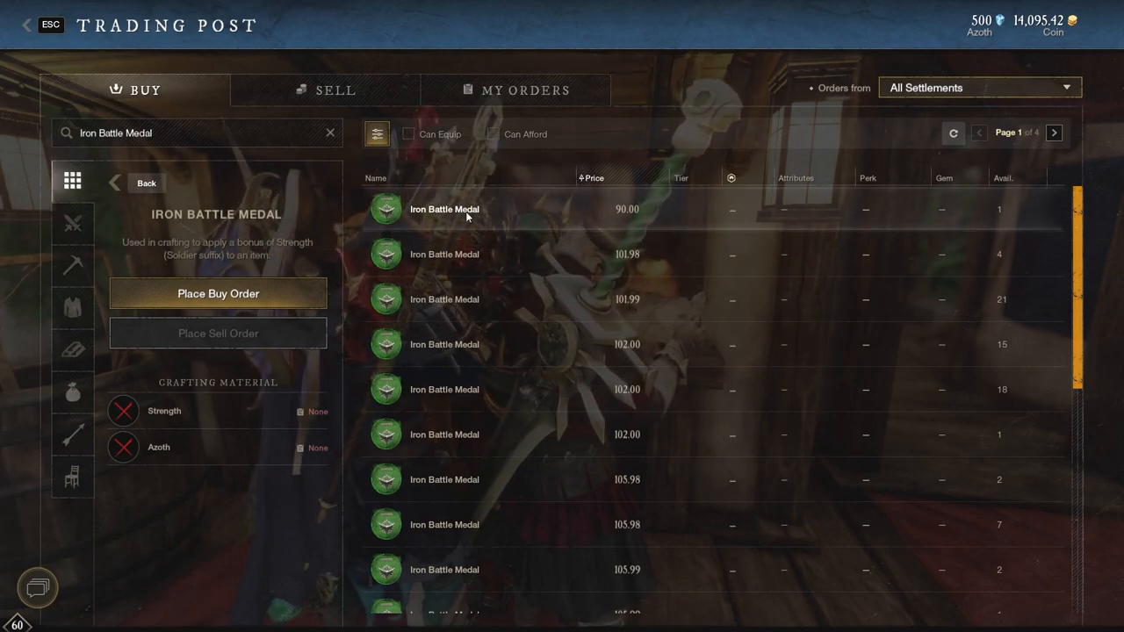
mouse_move(465, 245)
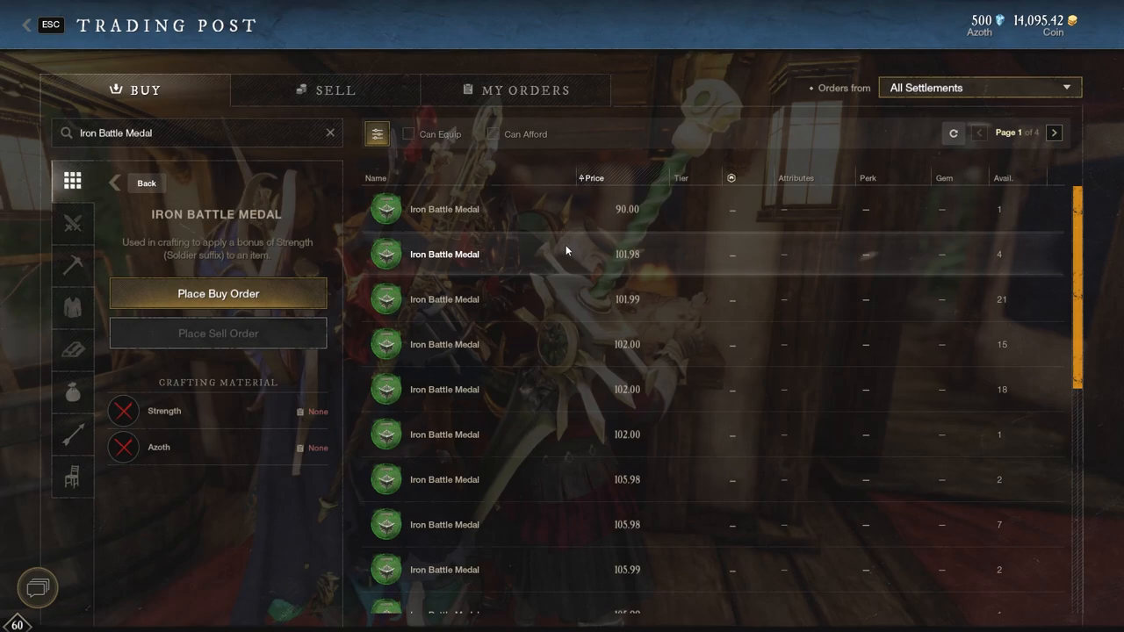
Search Trading Post for Vial of Wolf Essence and Brilliant Animus, then select Asmodeum.
text(Vial of Wolf Essence)
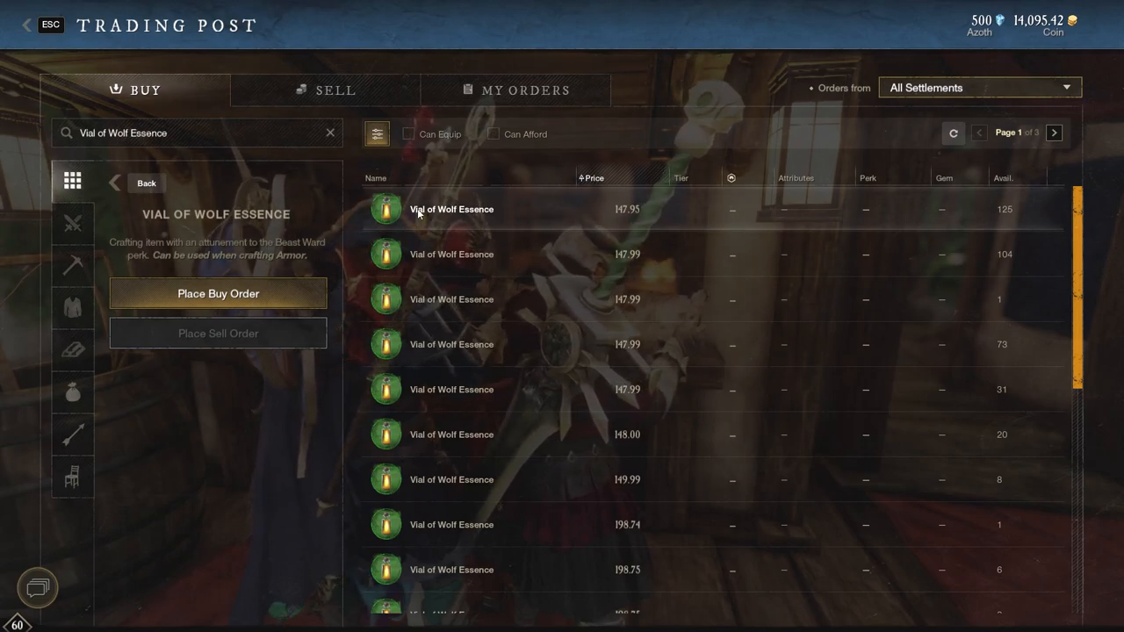
text(Brilliant Animus)
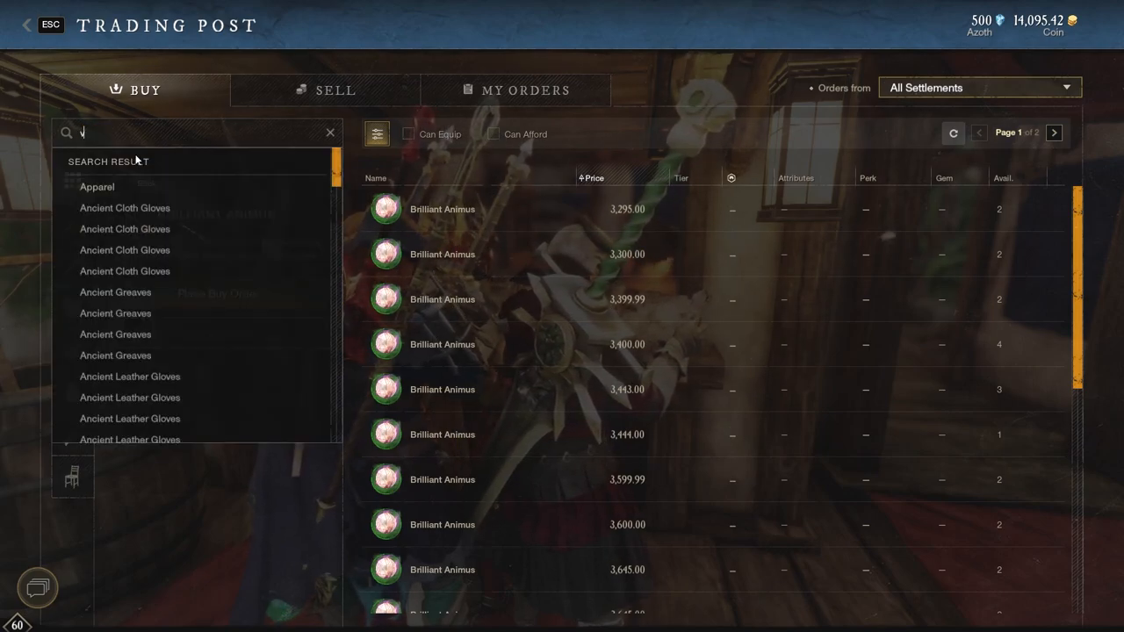
text(ial of w)
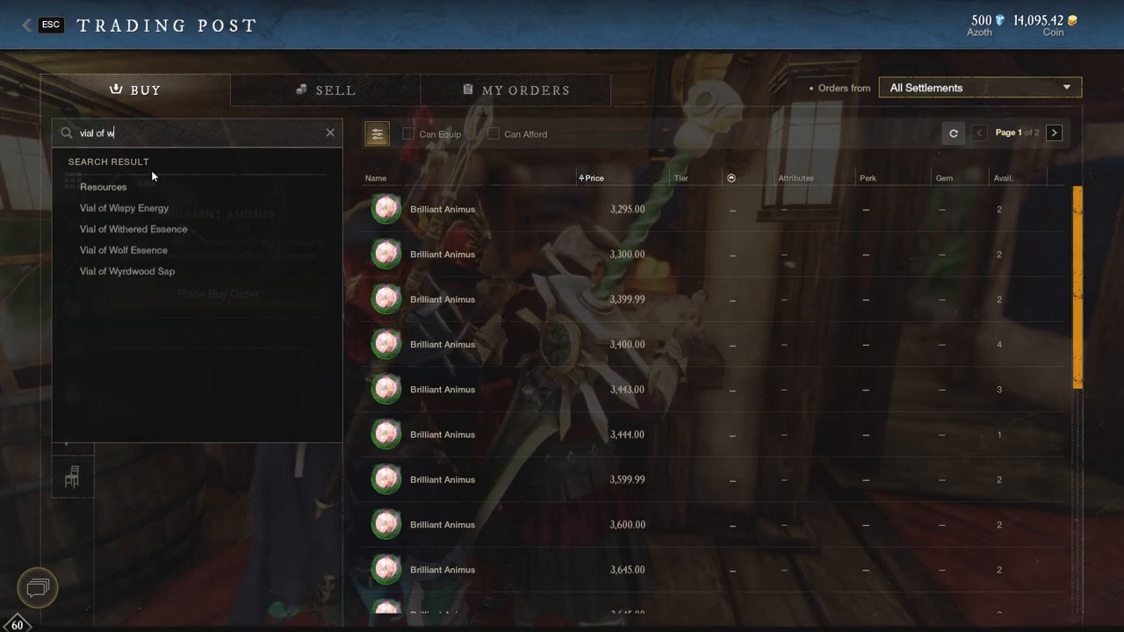
text(asmod)
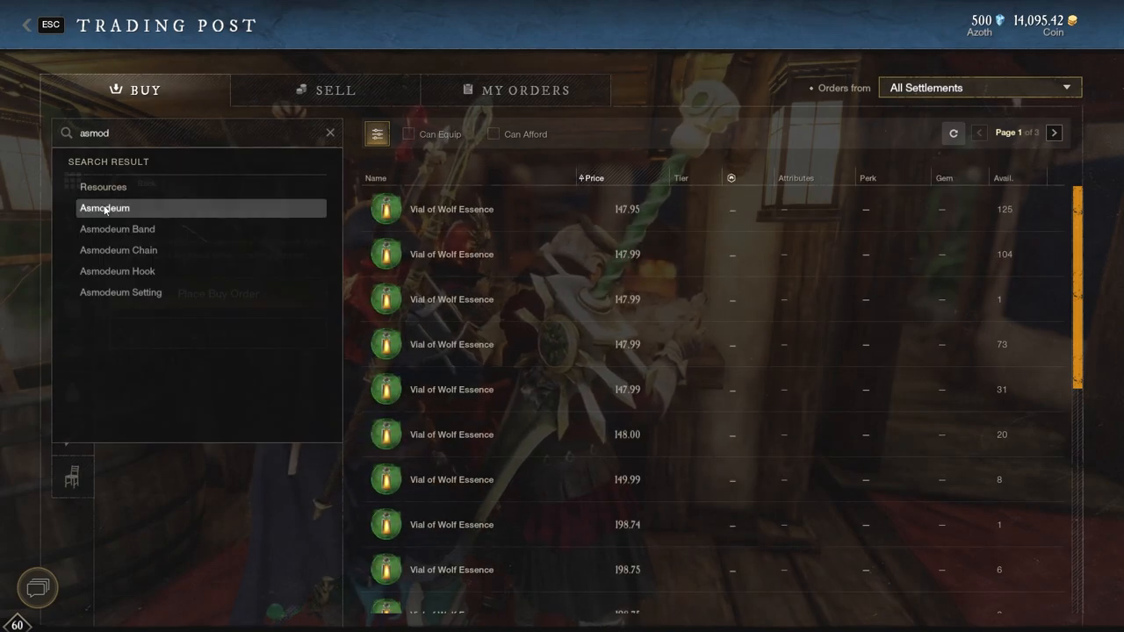
click(104, 208)
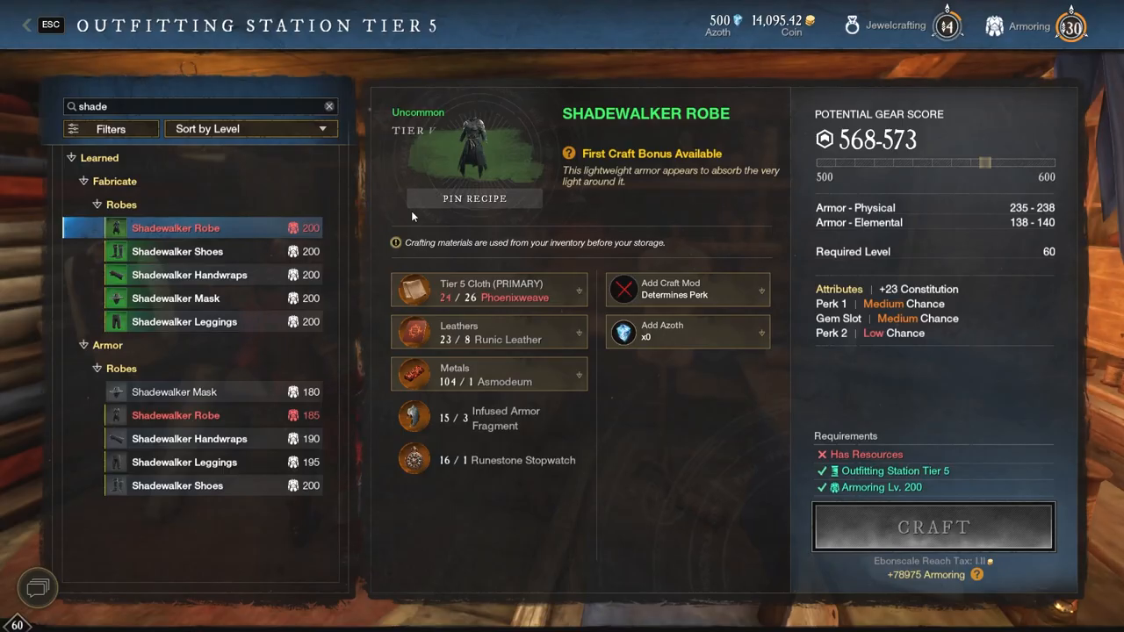
Inspect the Shadewalker Robe's cloth and Asmodeum metal material choices without changing them.
click(488, 290)
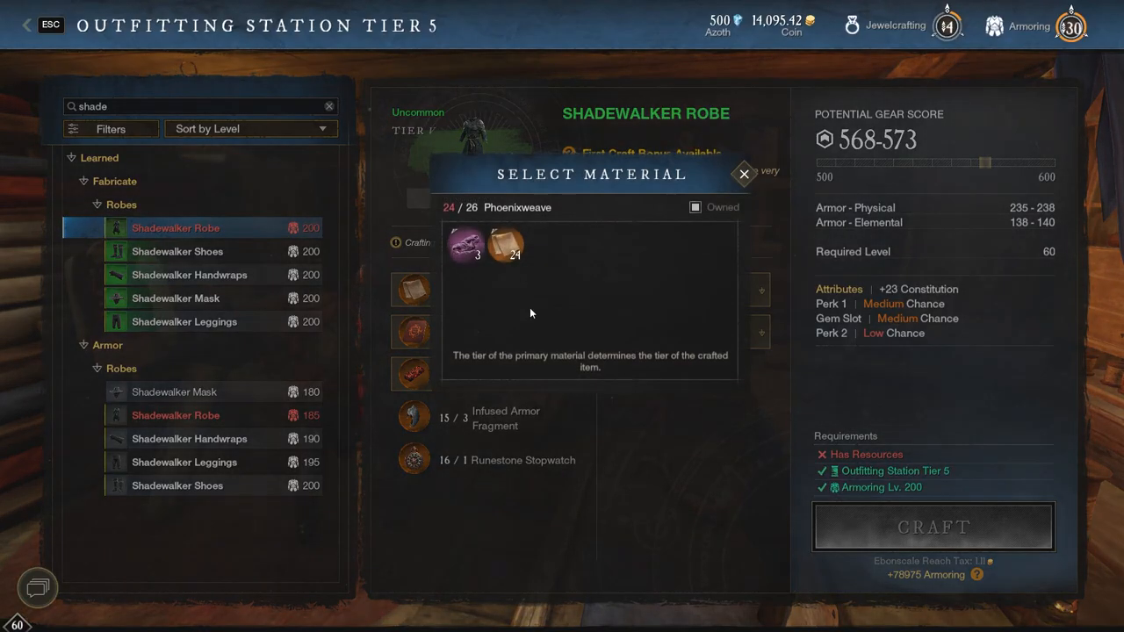
click(742, 173)
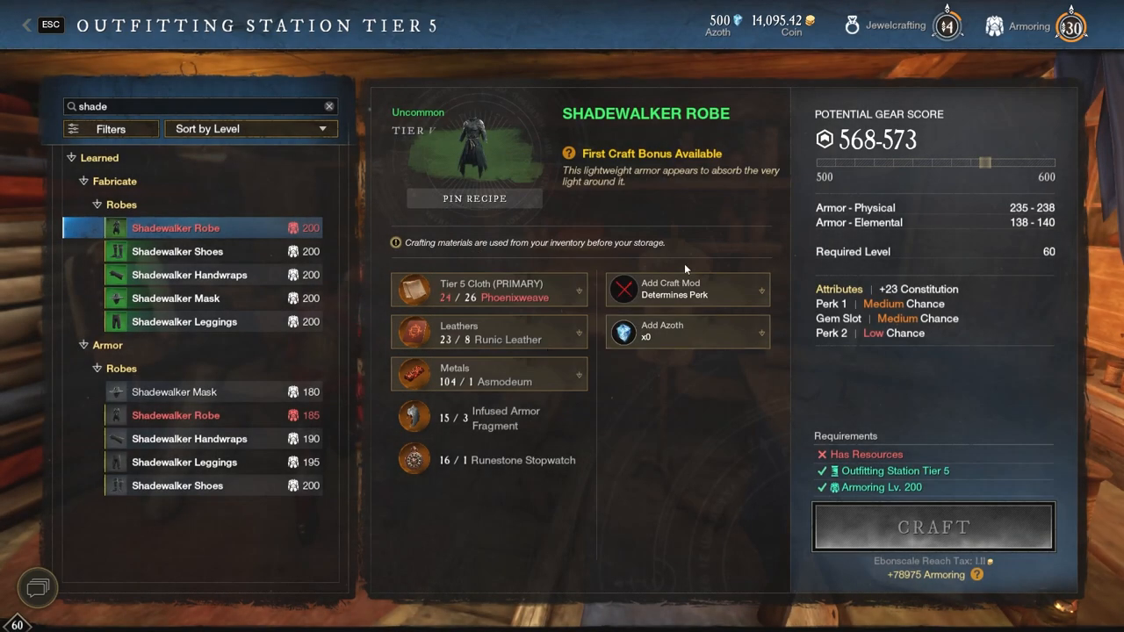
click(488, 374)
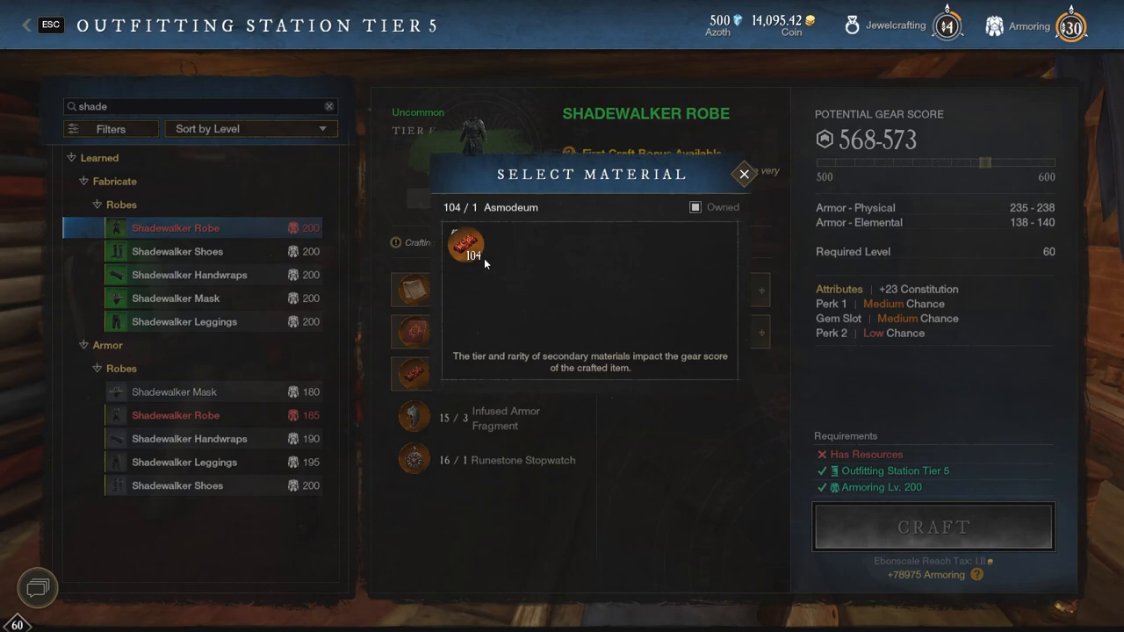
click(744, 173)
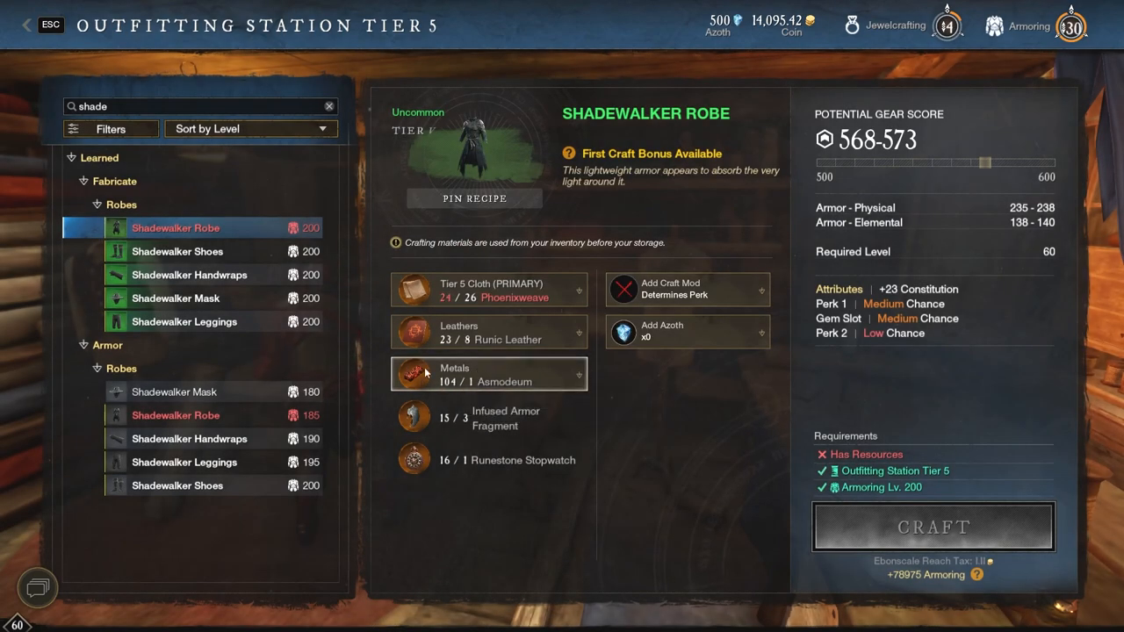
Browse the robe's craft mods, then add 24 Azoth to the craft.
click(687, 288)
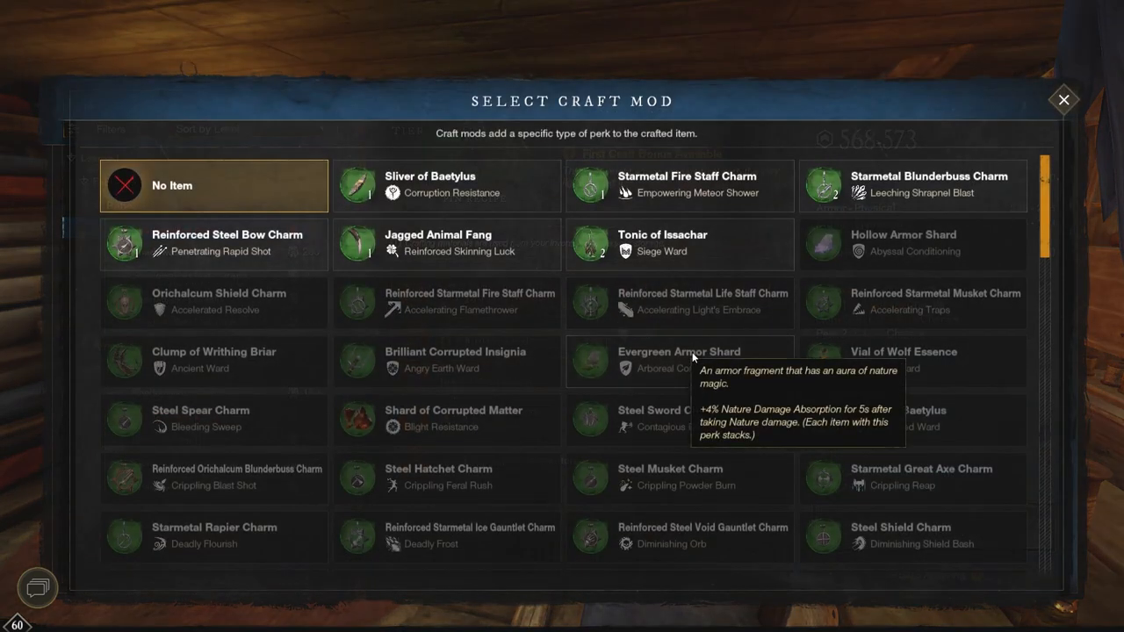
scroll(down, 3)
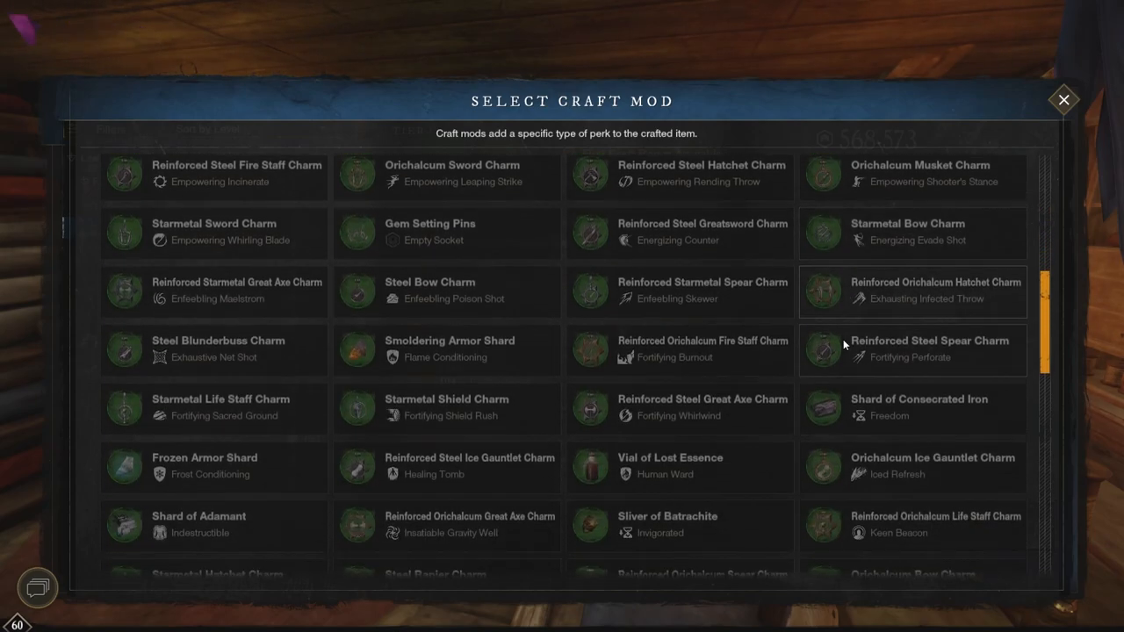
click(1063, 100)
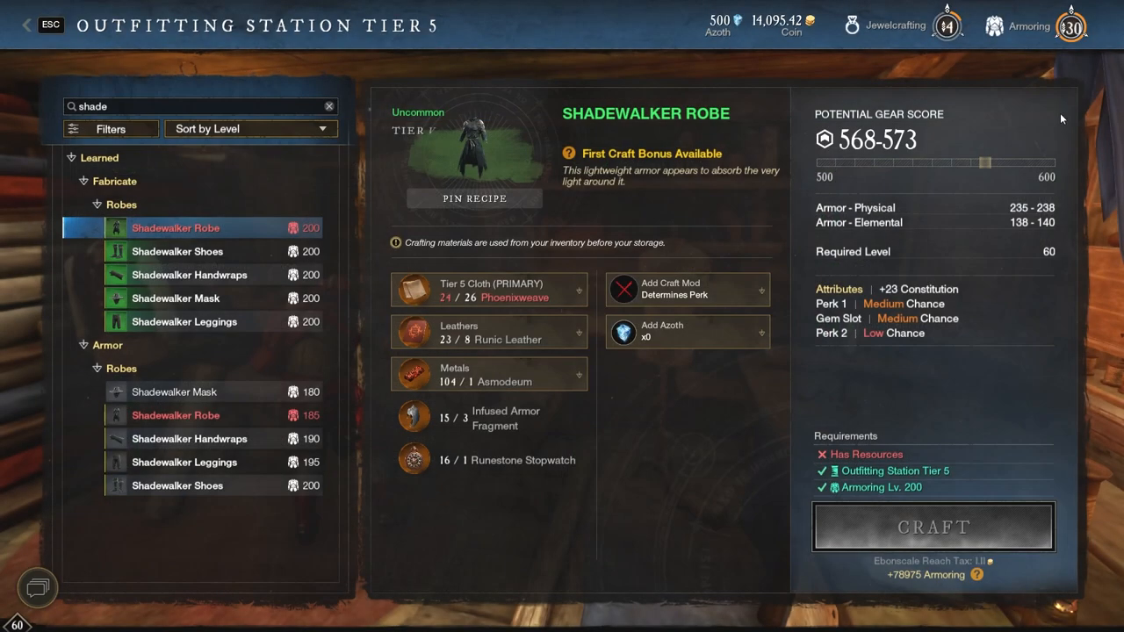
click(687, 332)
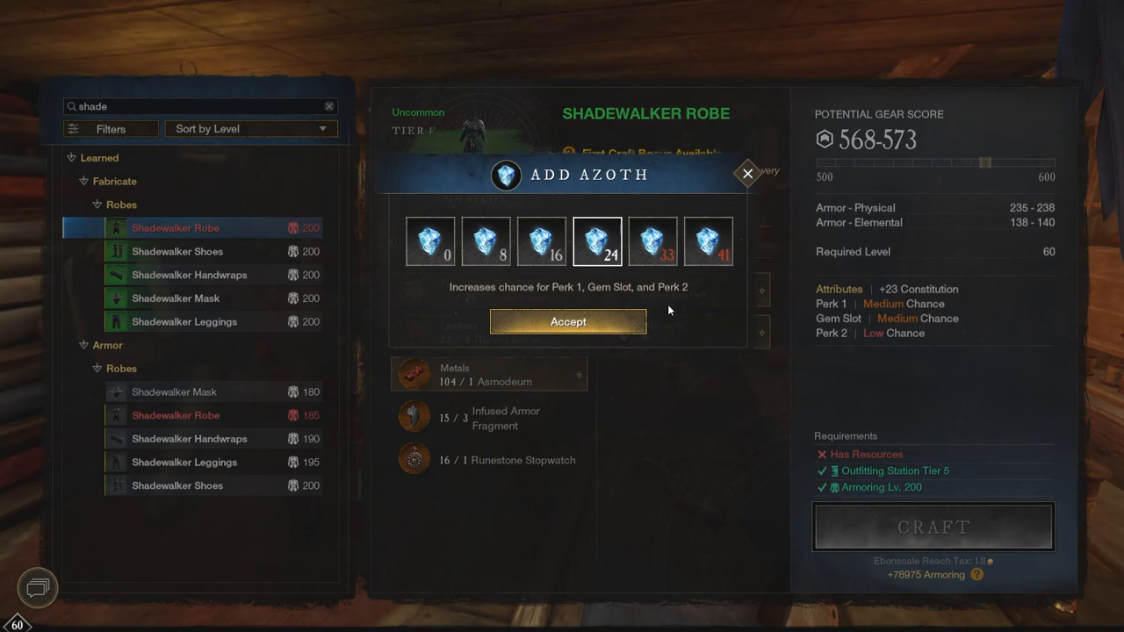
click(567, 321)
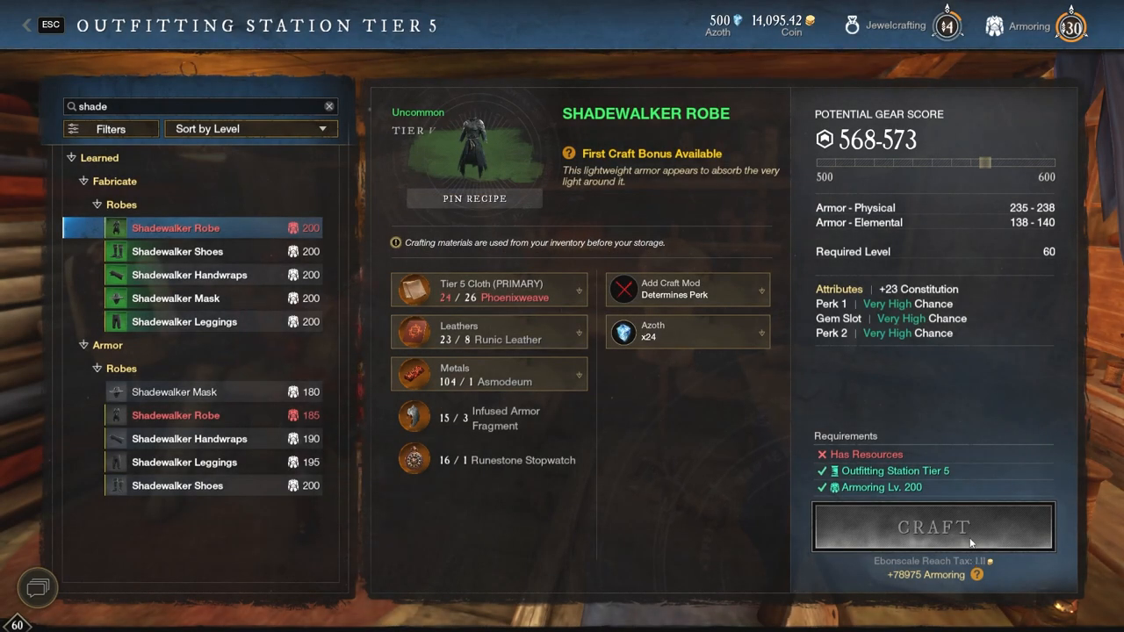
mouse_move(1027, 185)
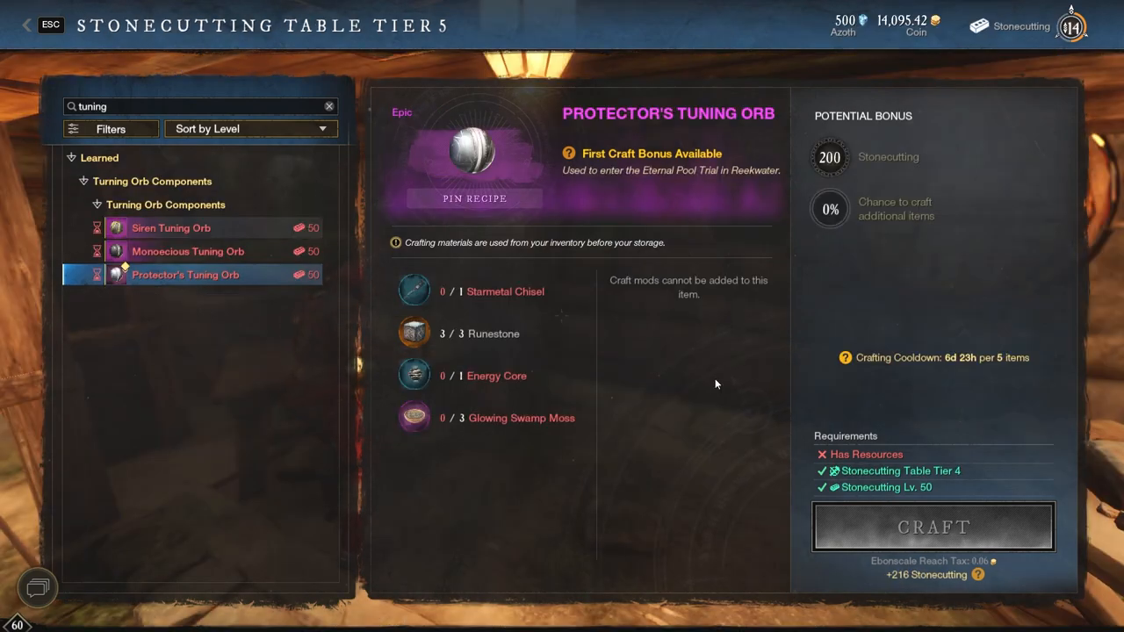
mouse_move(578, 439)
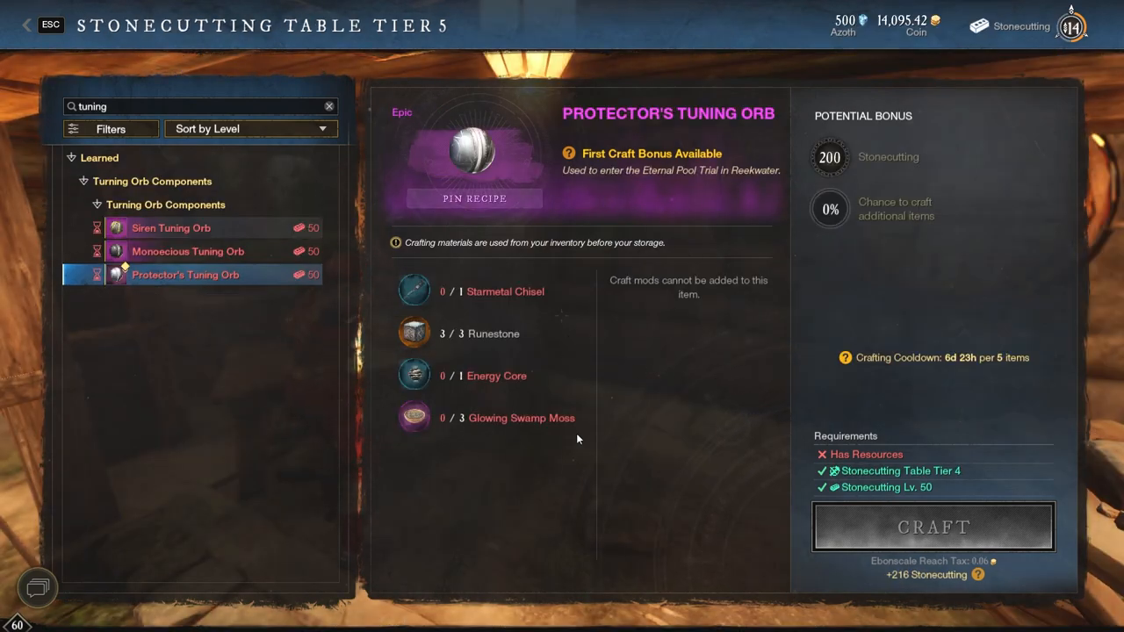
mouse_move(670, 372)
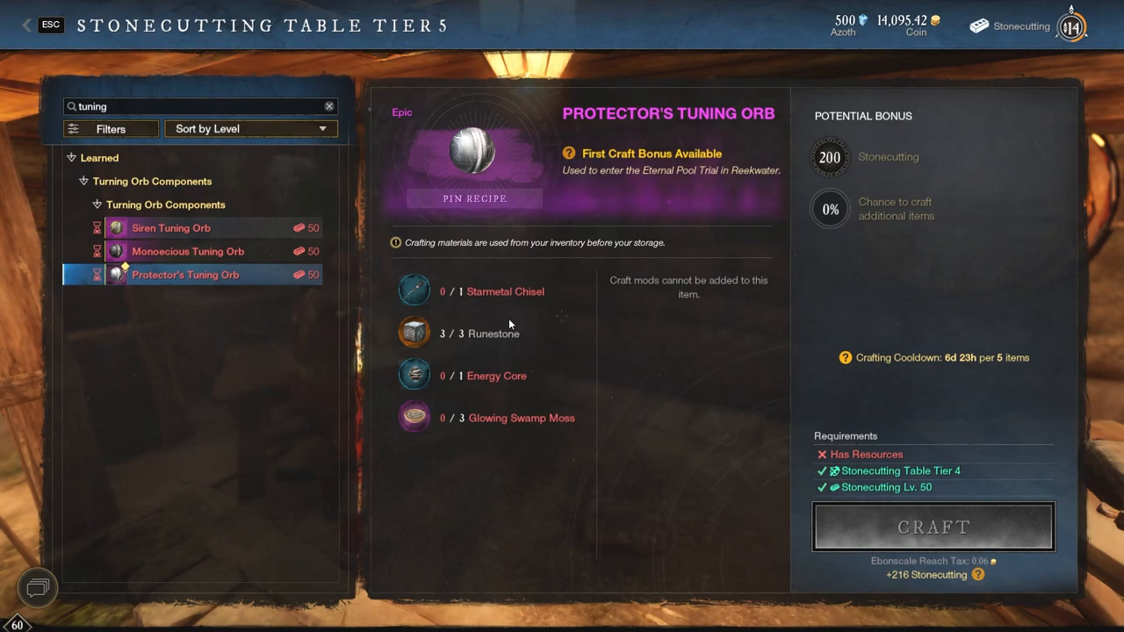
mouse_move(660, 378)
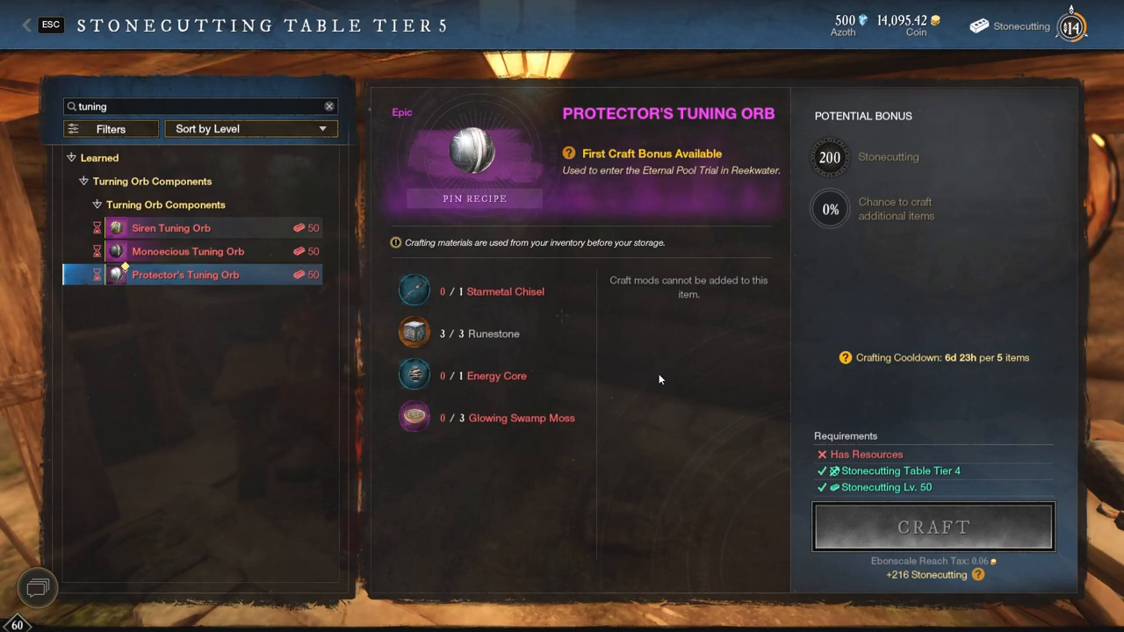
mouse_move(670, 374)
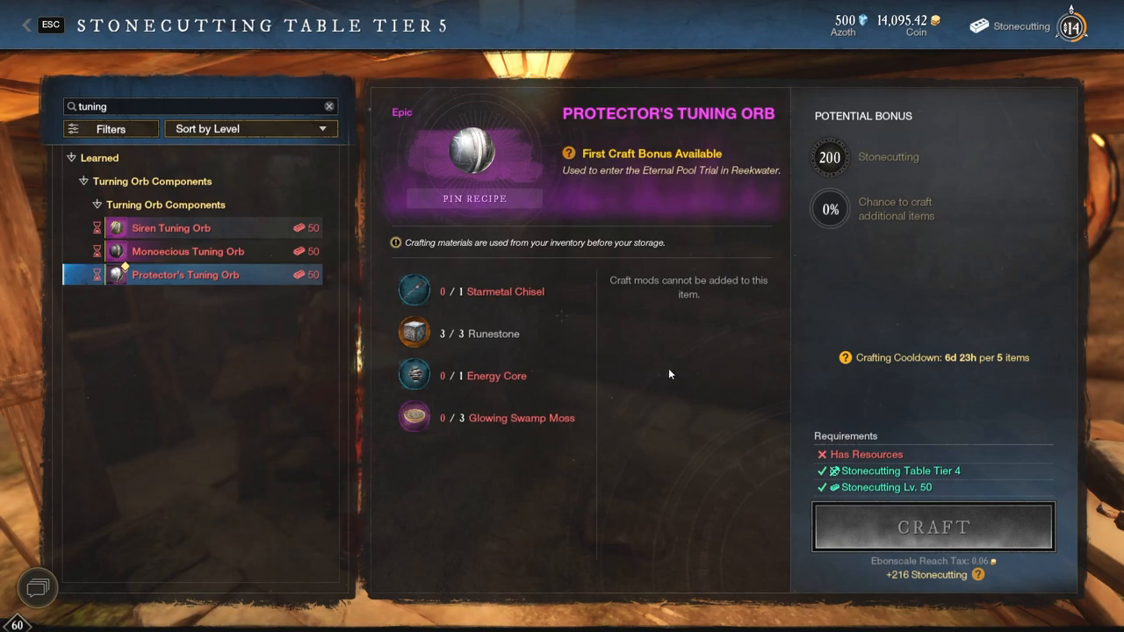